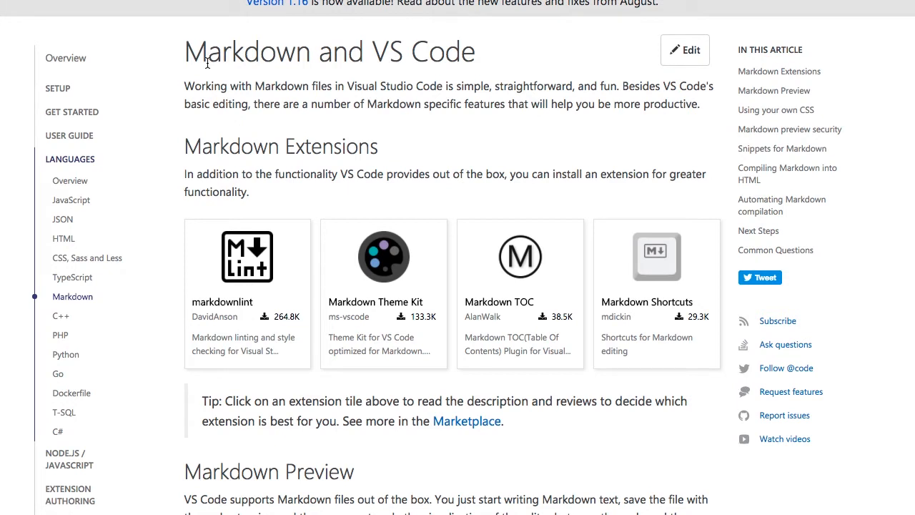
pyautogui.moveTo(314, 158)
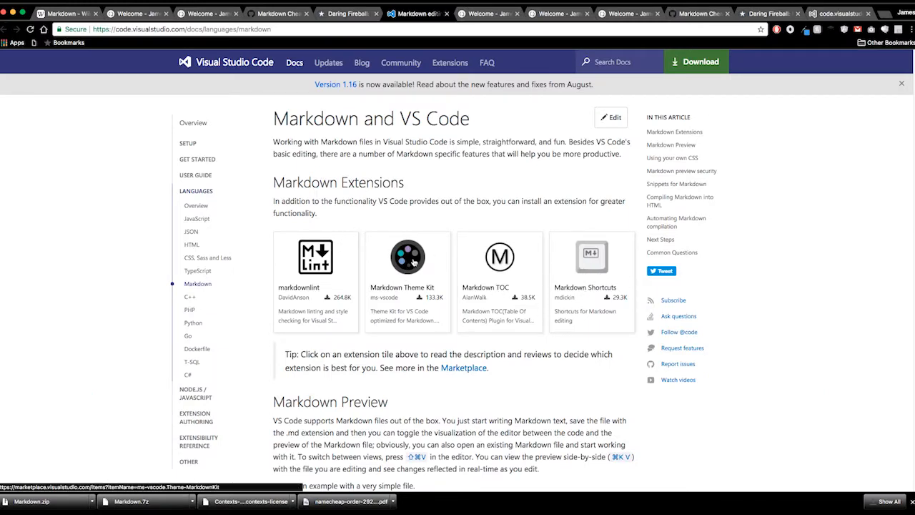
pyautogui.moveTo(507, 278)
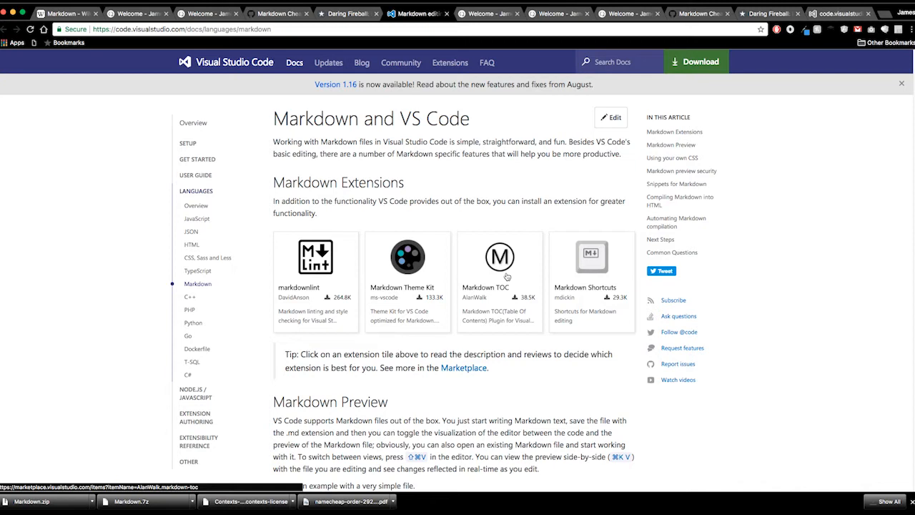
pyautogui.moveTo(602, 273)
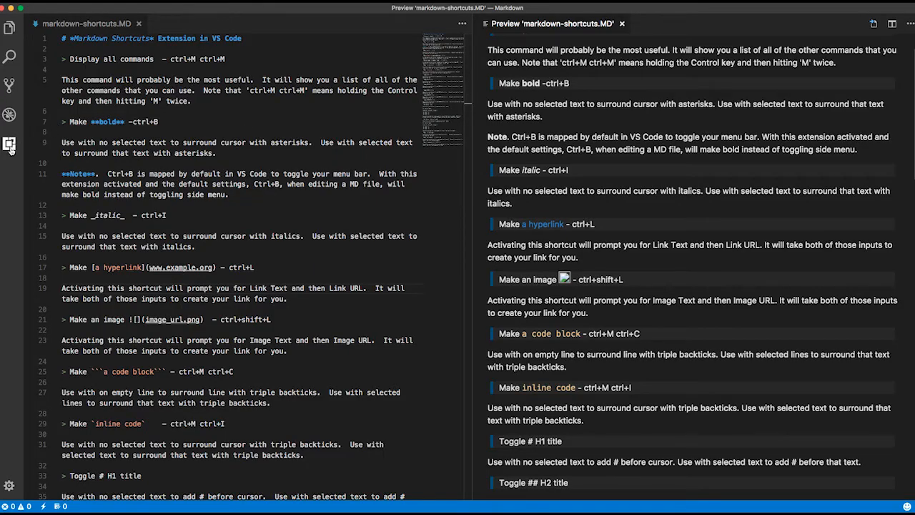
pyautogui.click(9, 145)
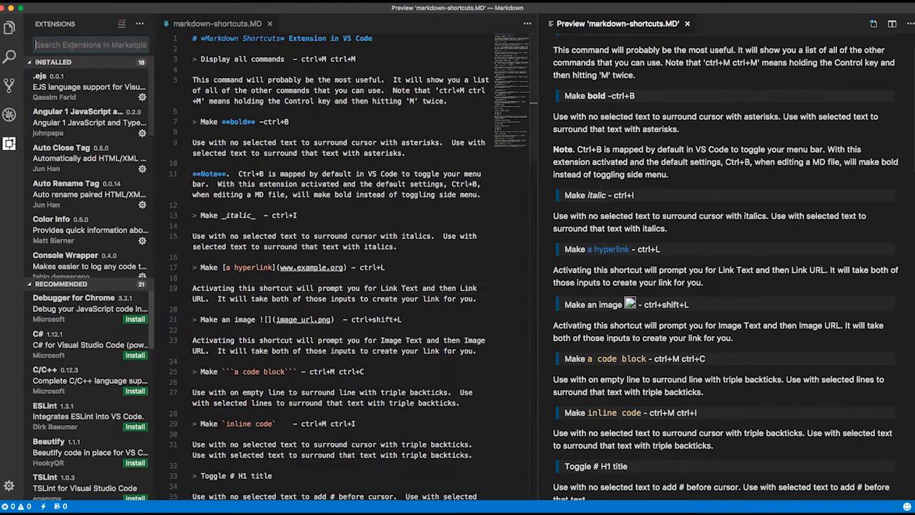
pyautogui.write('markdown shortcuts')
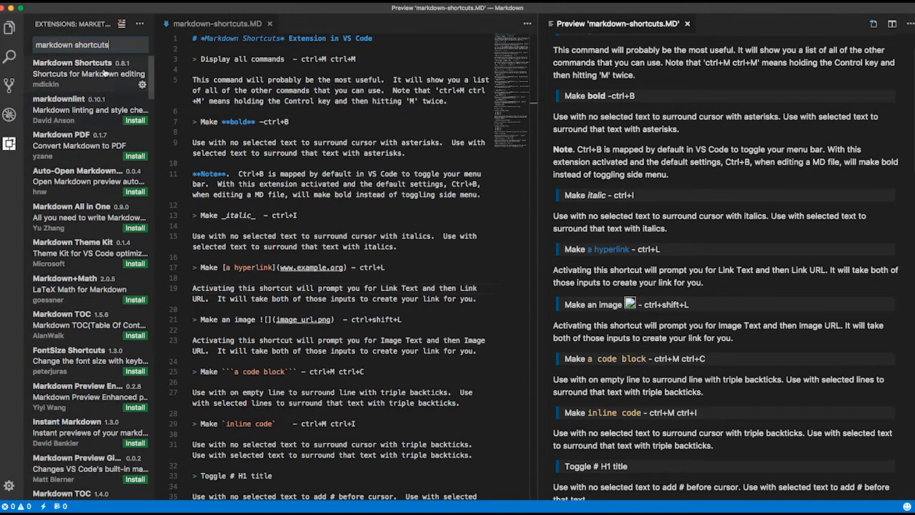
pyautogui.click(143, 85)
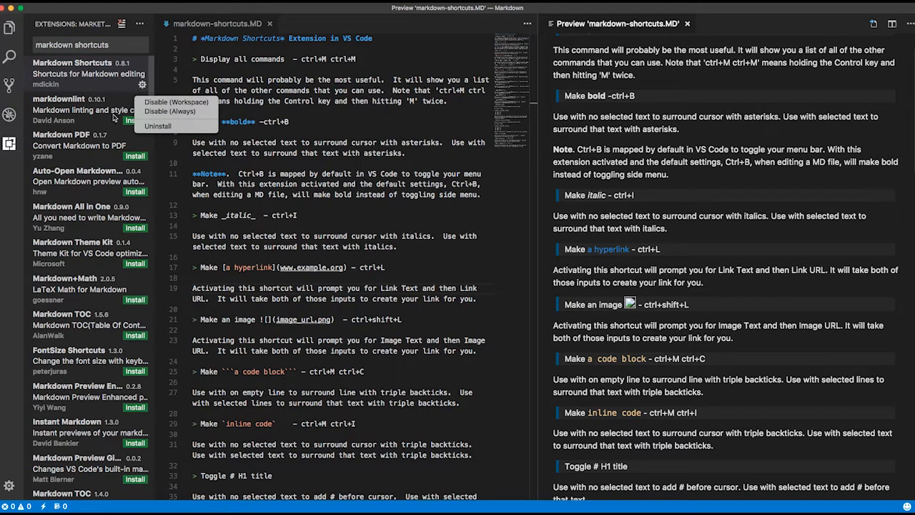
pyautogui.click(86, 69)
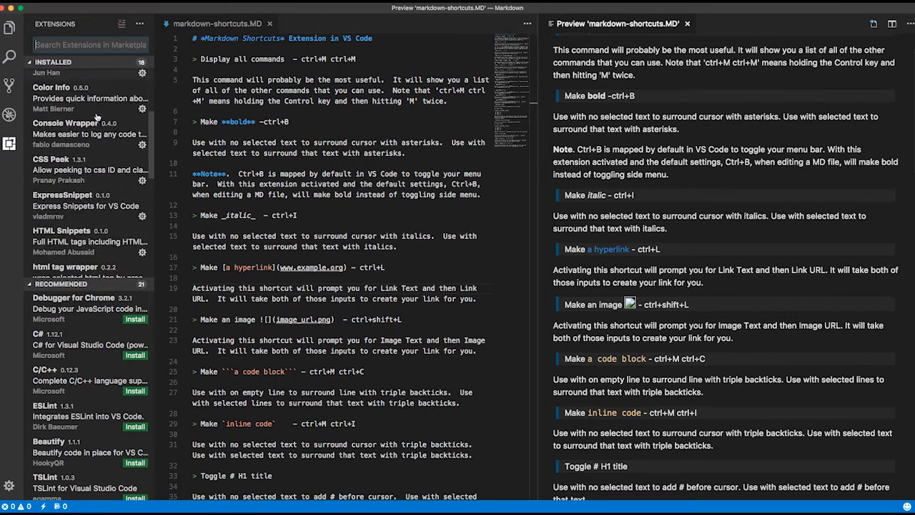
pyautogui.scroll(-3)
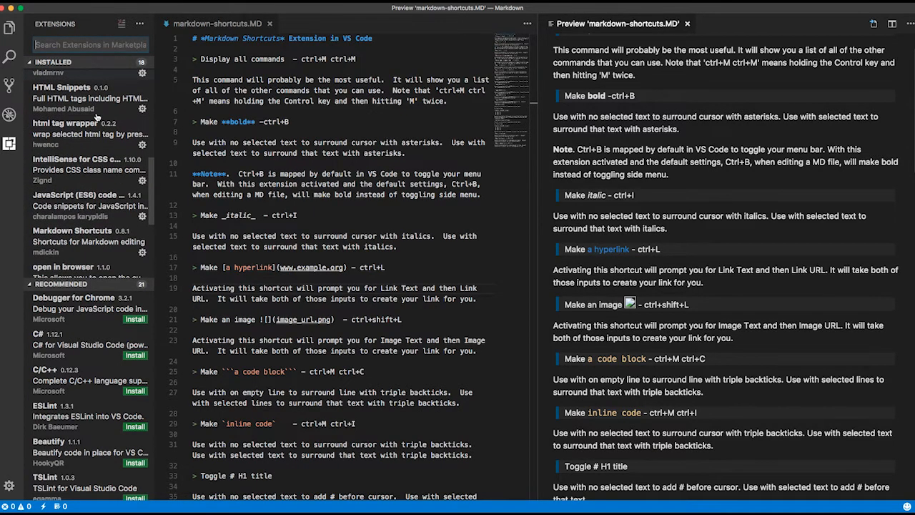
pyautogui.scroll(-3)
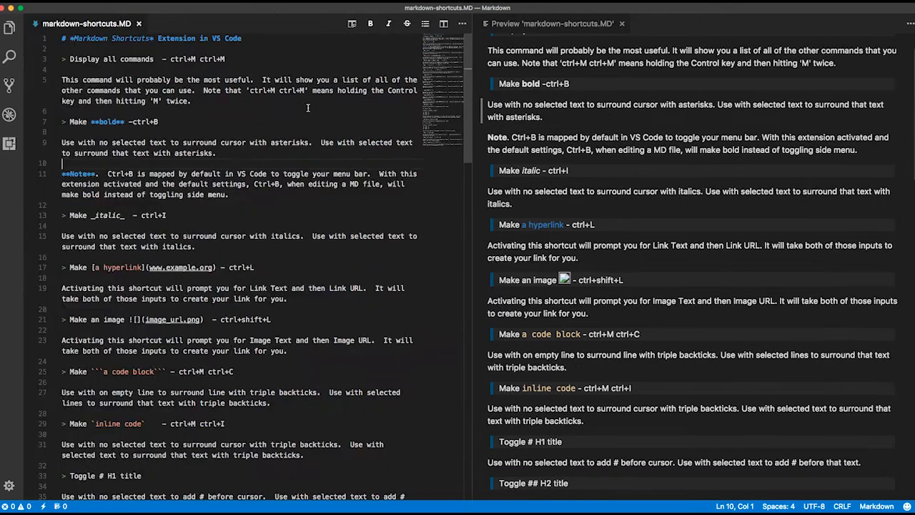
pyautogui.moveTo(255, 97)
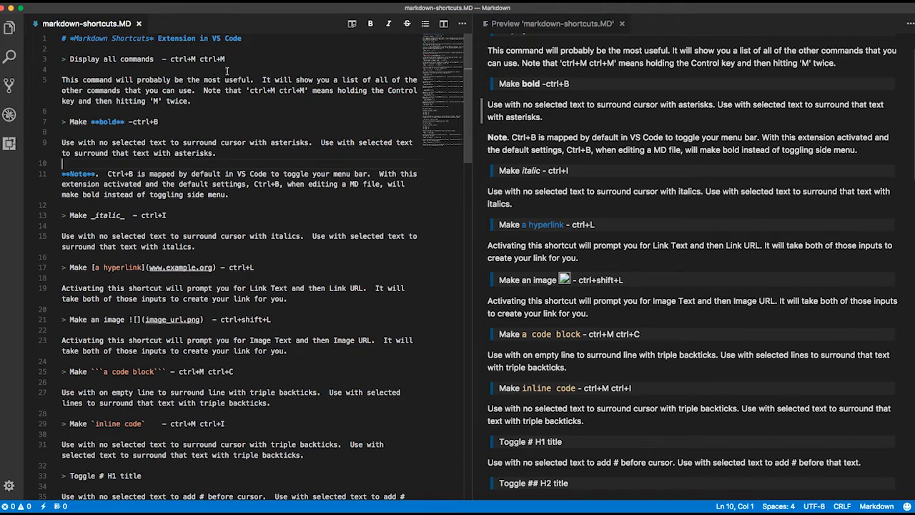
pyautogui.moveTo(240, 66)
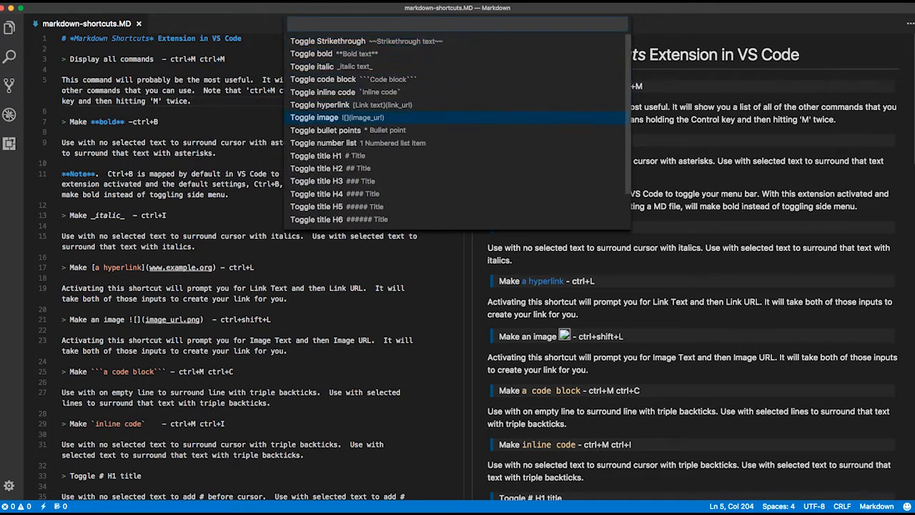
# - Scroll down to the blank line under 'Make bold' for the empty bold marker
pyautogui.scroll(-3)
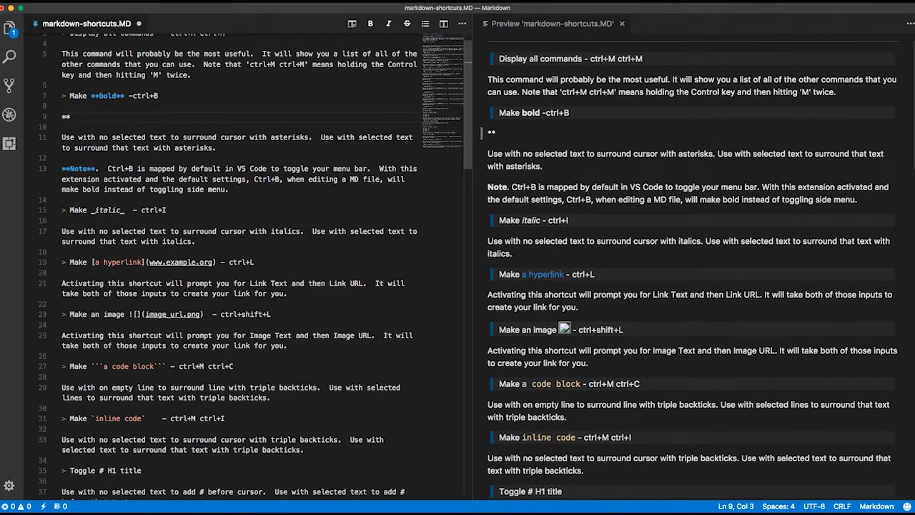
# - Write 'bold' between the asterisks and a second bold line 'tpe in between'
pyautogui.write('bold**')
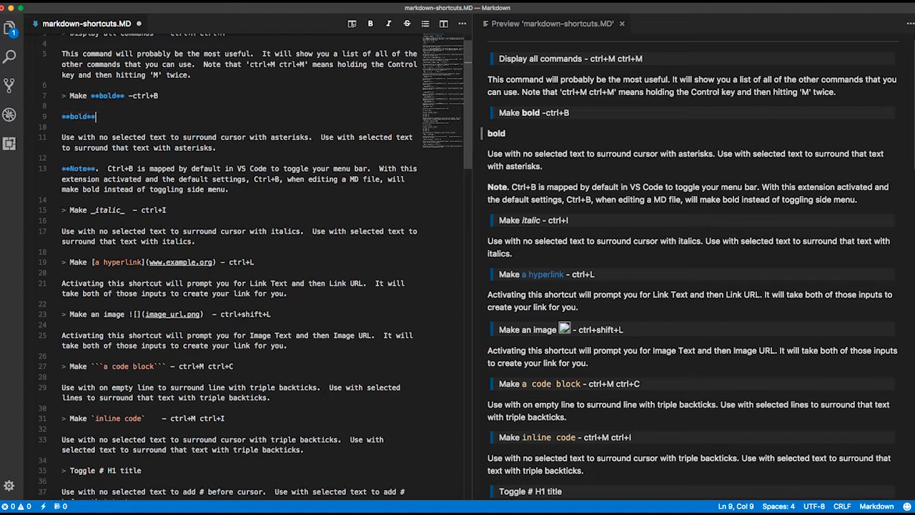
pyautogui.press('enter')
pyautogui.write('**tpe in betwe**')
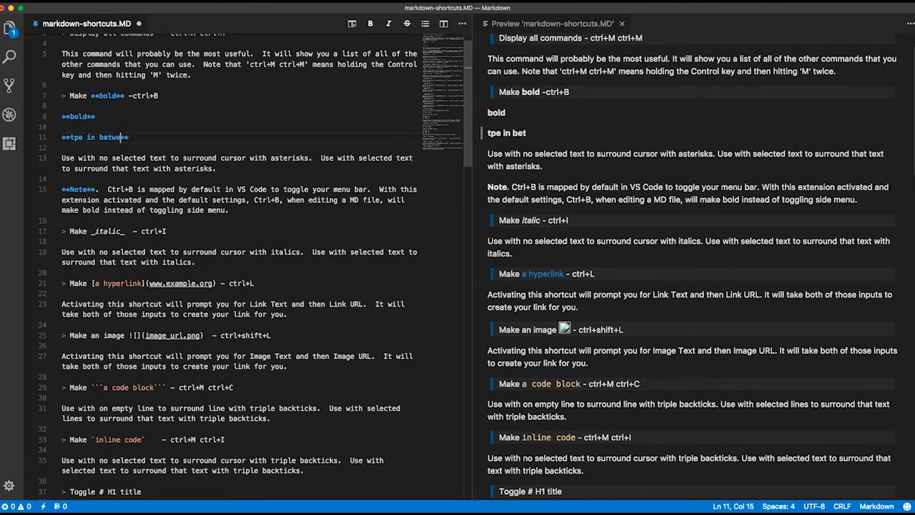
pyautogui.write('en')
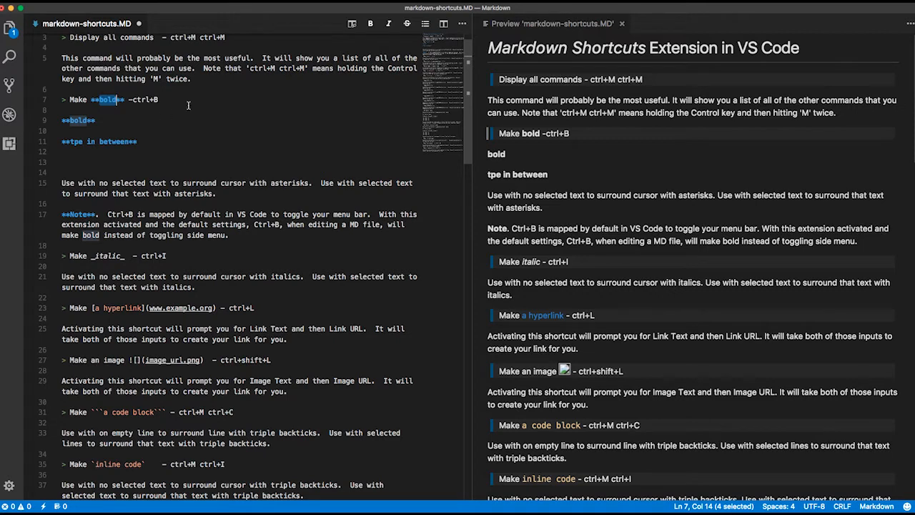
pyautogui.moveTo(180, 120)
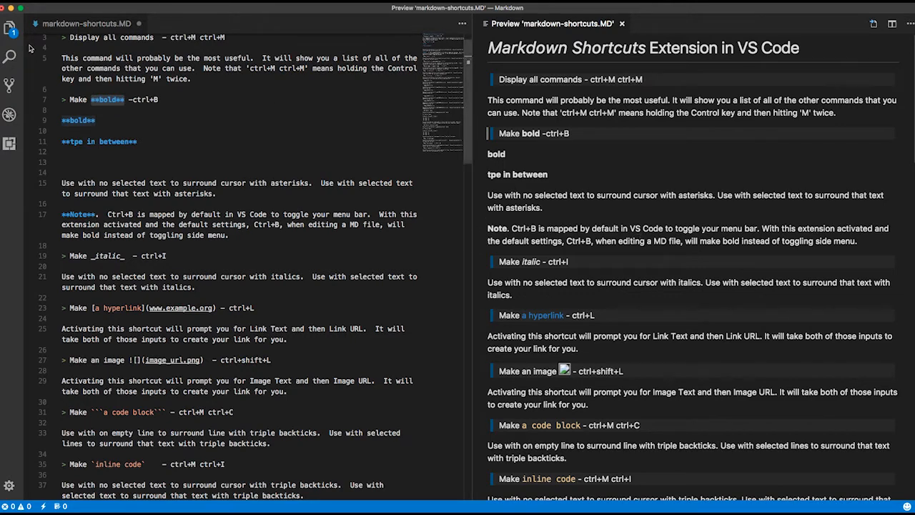
pyautogui.moveTo(240, 177)
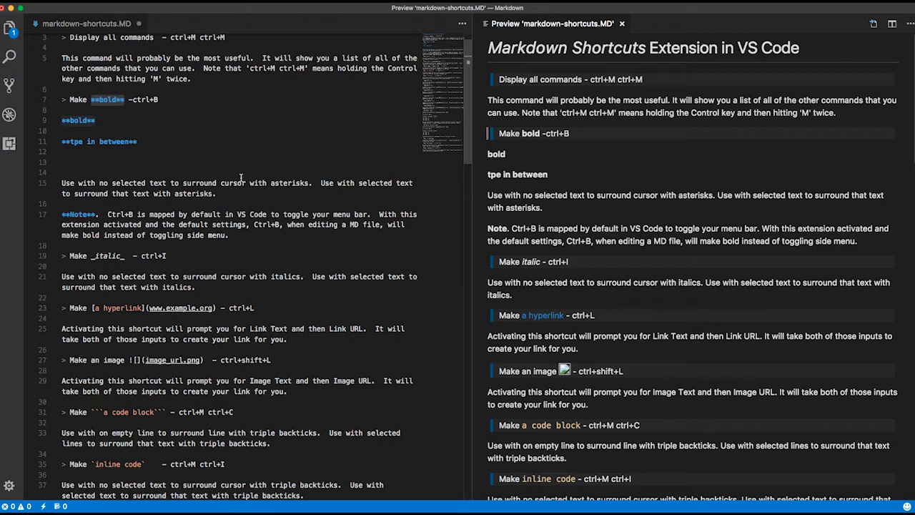
pyautogui.moveTo(169, 115)
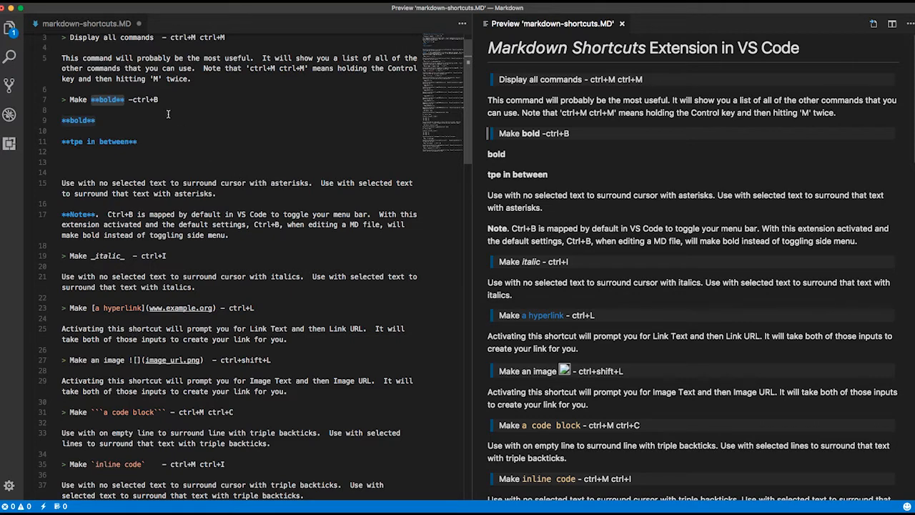
pyautogui.scroll(-3)
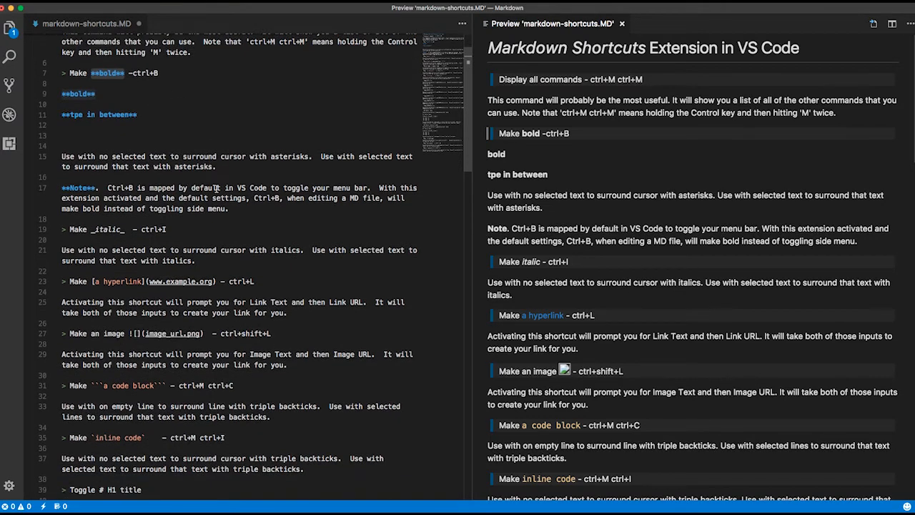
pyautogui.scroll(3)
pyautogui.write('_type in between_')
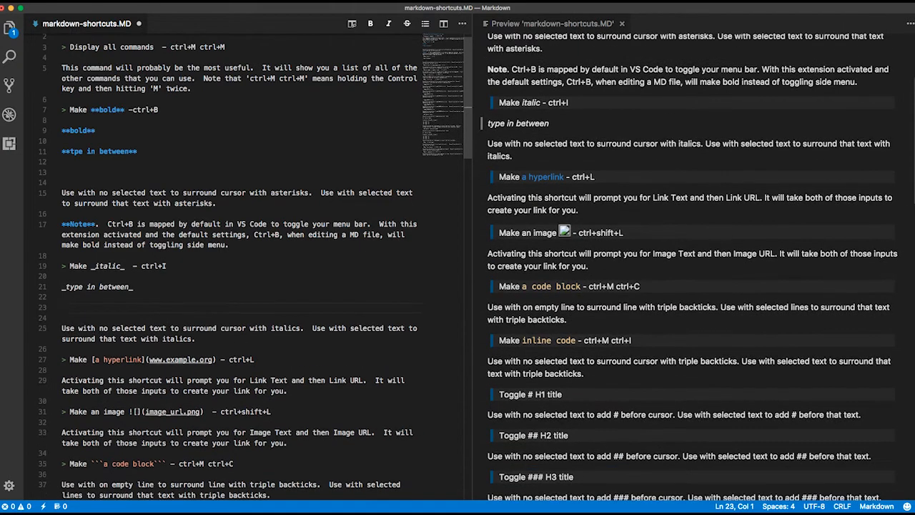
# - Write the 'italics text' example line under the italic shortcut entry
pyautogui.write('italics text_')
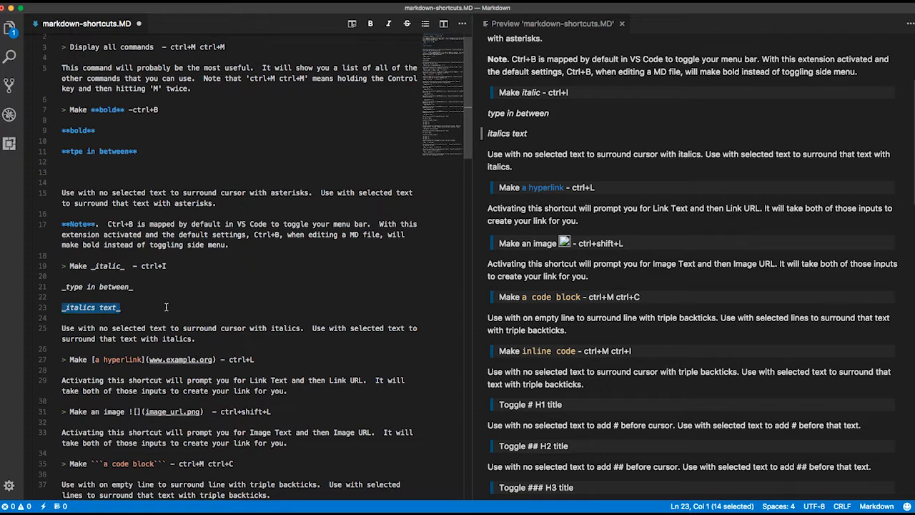
pyautogui.scroll(-3)
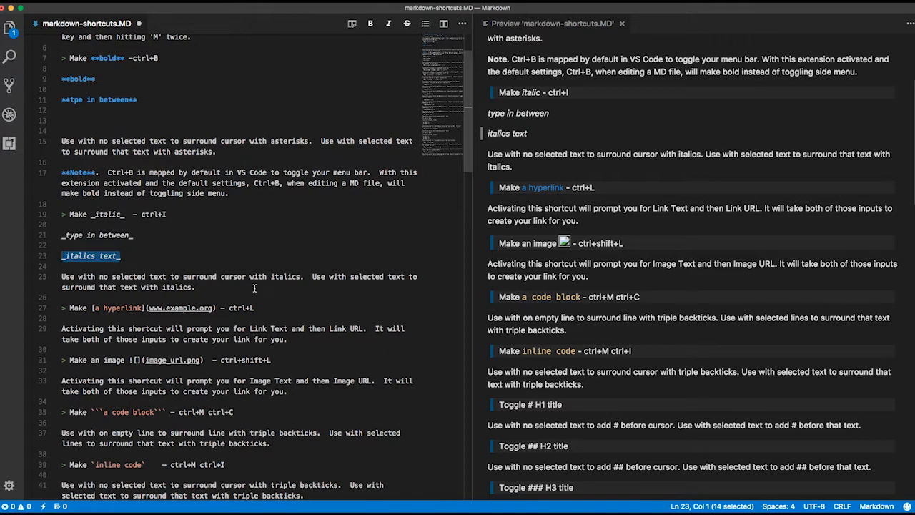
pyautogui.moveTo(272, 305)
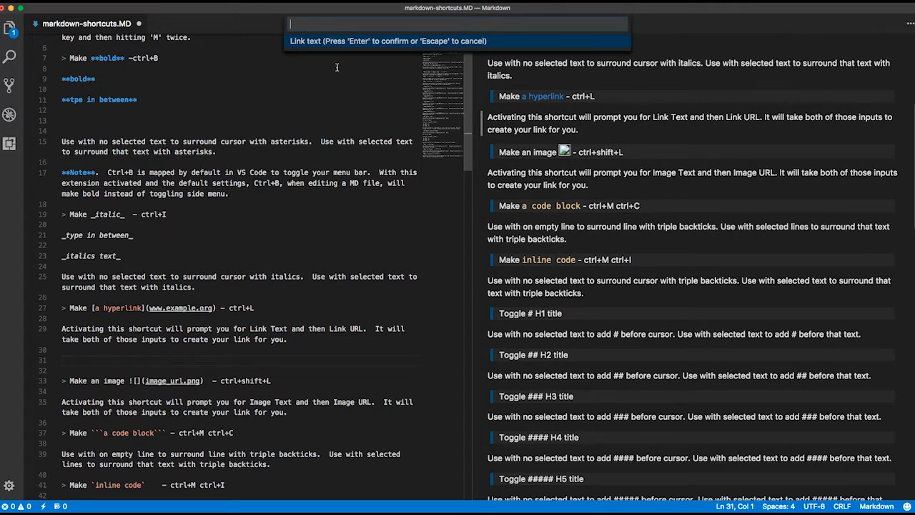
pyautogui.moveTo(330, 47)
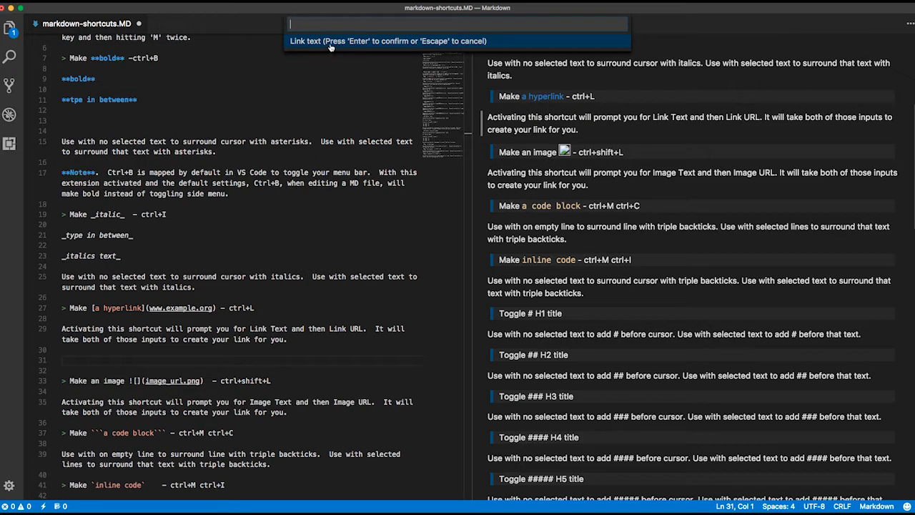
pyautogui.write('James Webs')
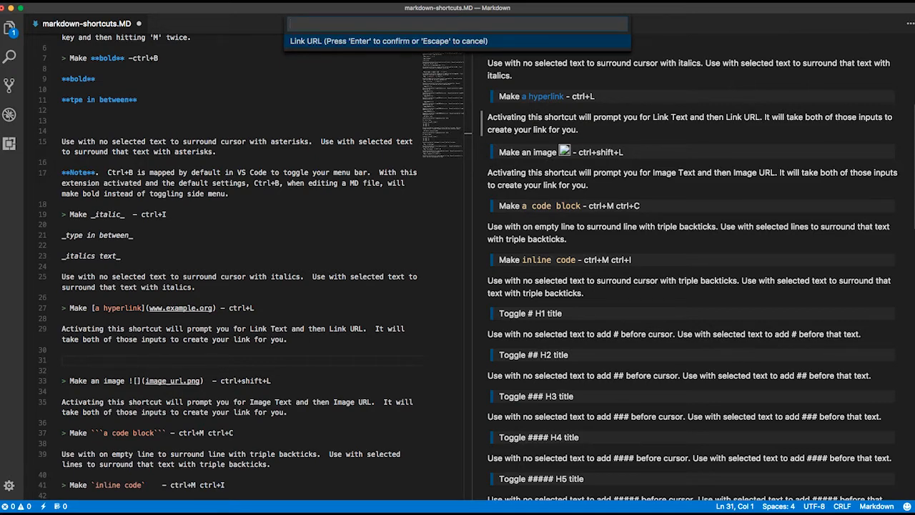
pyautogui.write('http:')
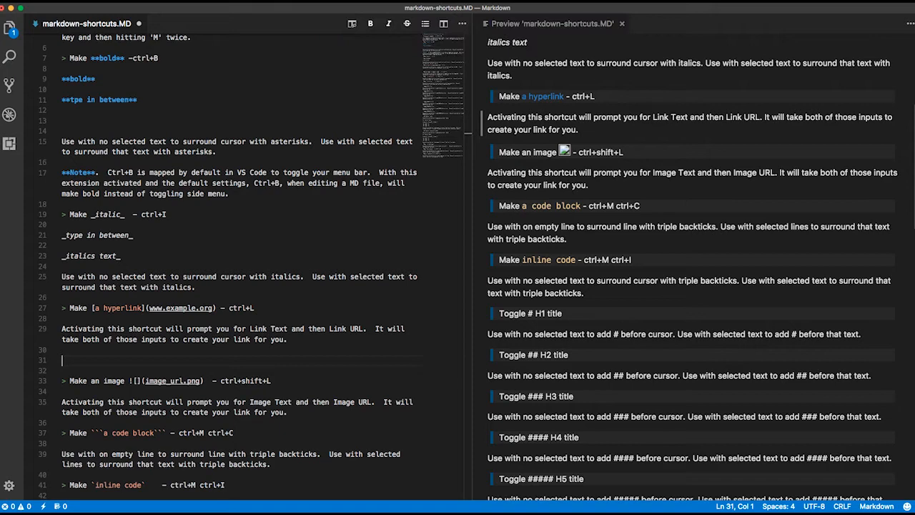
pyautogui.write('[James Website](http://www.jamesqquick.com)')
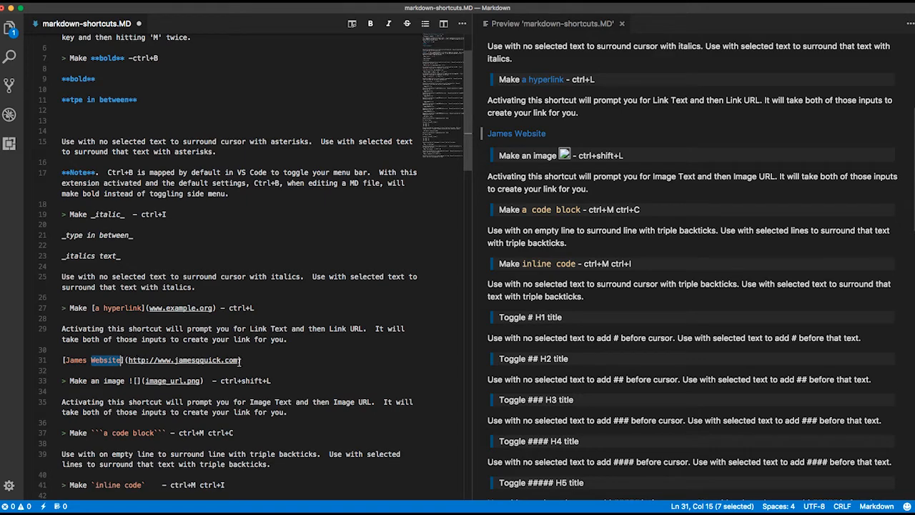
pyautogui.scroll(-3)
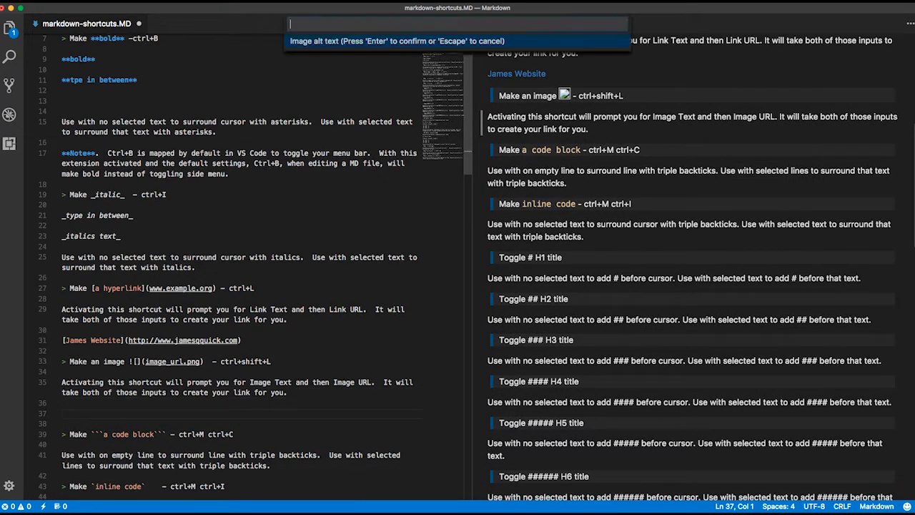
# - Insert an image with alt text 'James Profile' and a profile-url placeholder source
pyautogui.write('James Profile](profile-url')
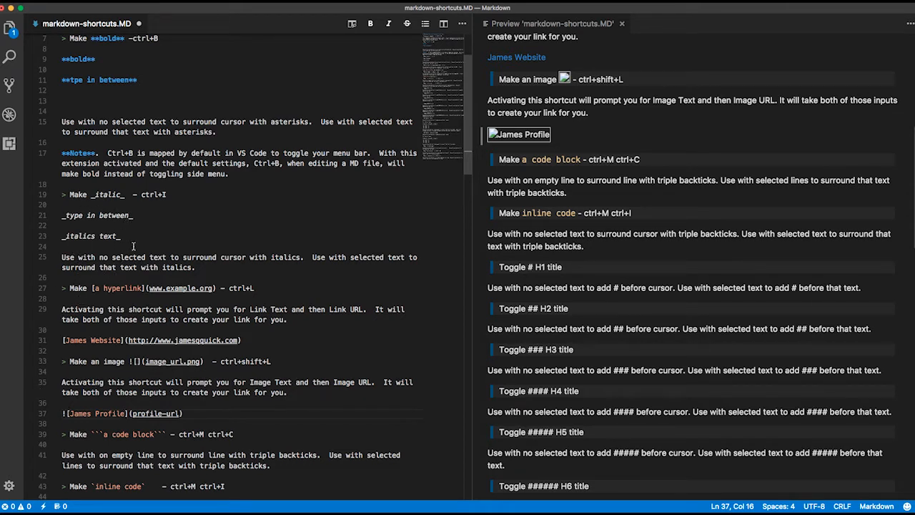
pyautogui.click(66, 414)
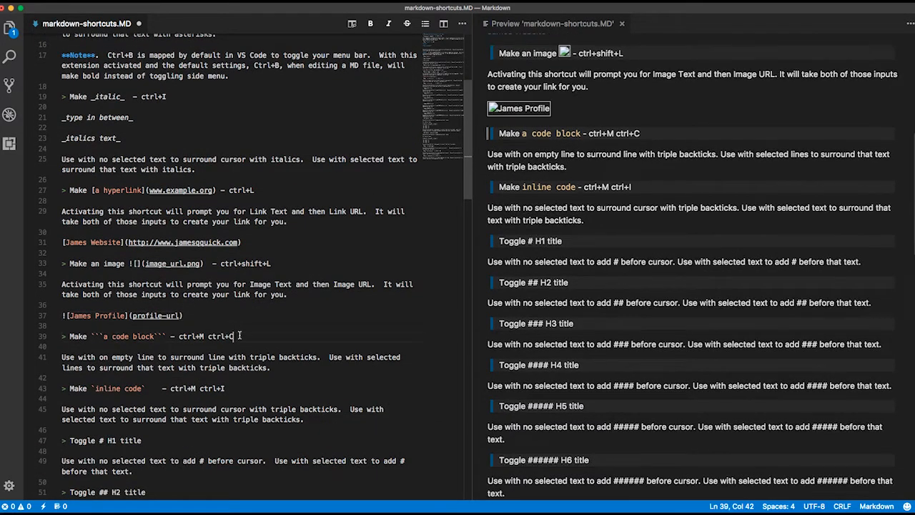
# - Fill the code block with var somthing = ""; and add a second block with var something = "";
pyautogui.press('enter')
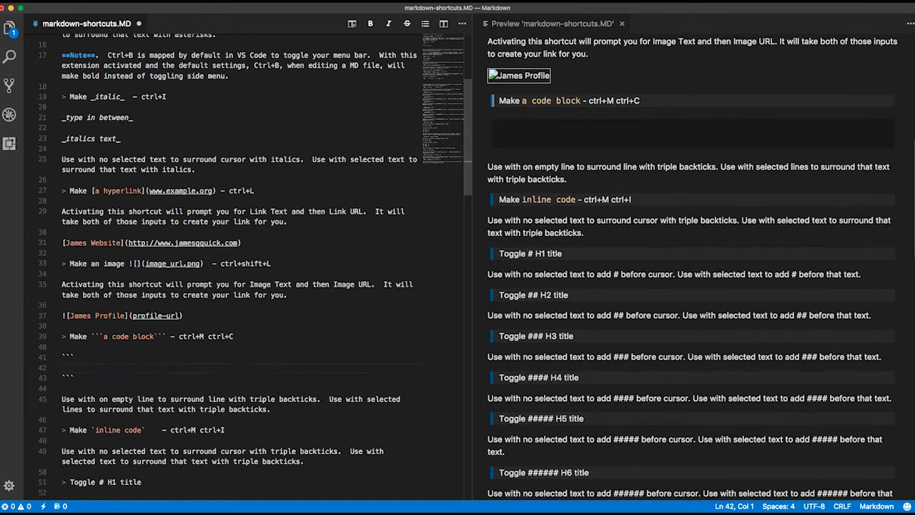
pyautogui.write('var')
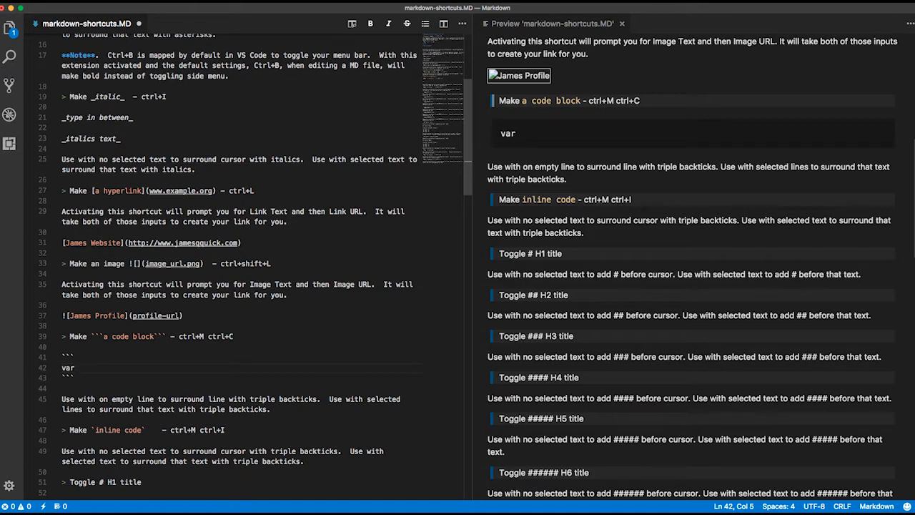
pyautogui.write('soemthing = "";')
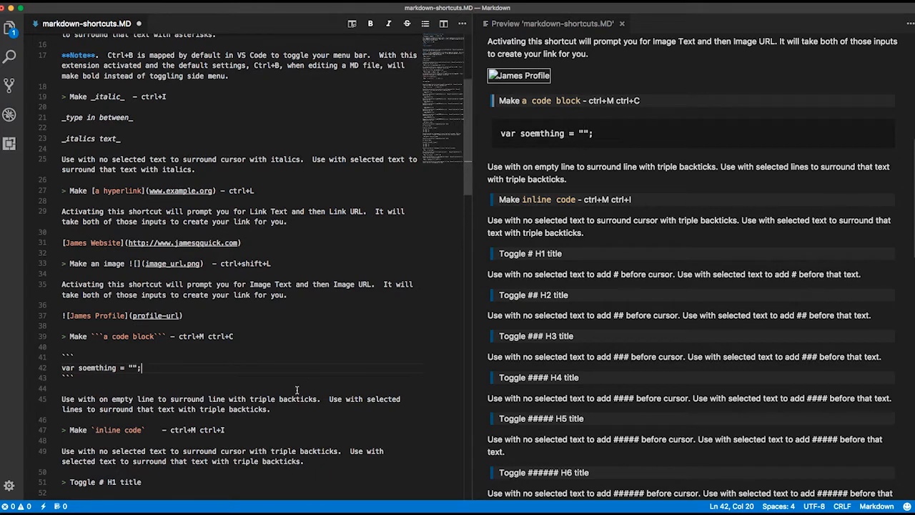
pyautogui.scroll(-3)
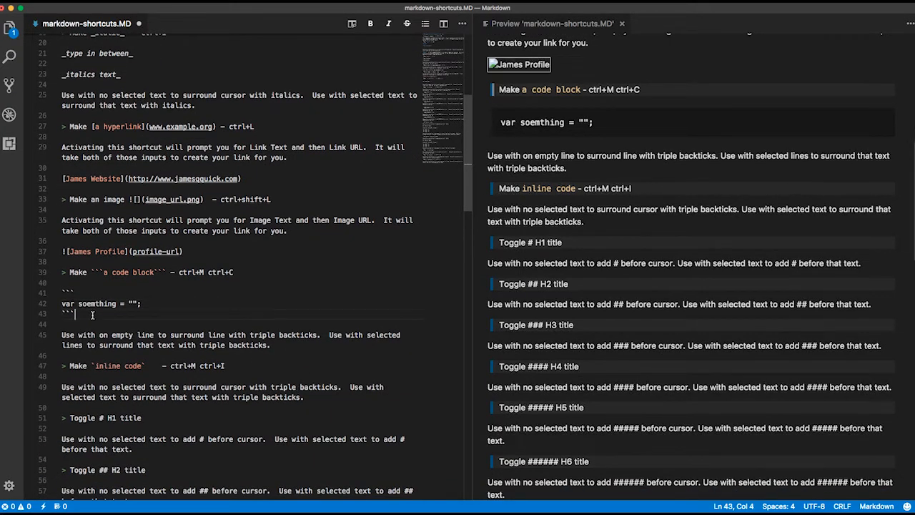
pyautogui.write('var something')
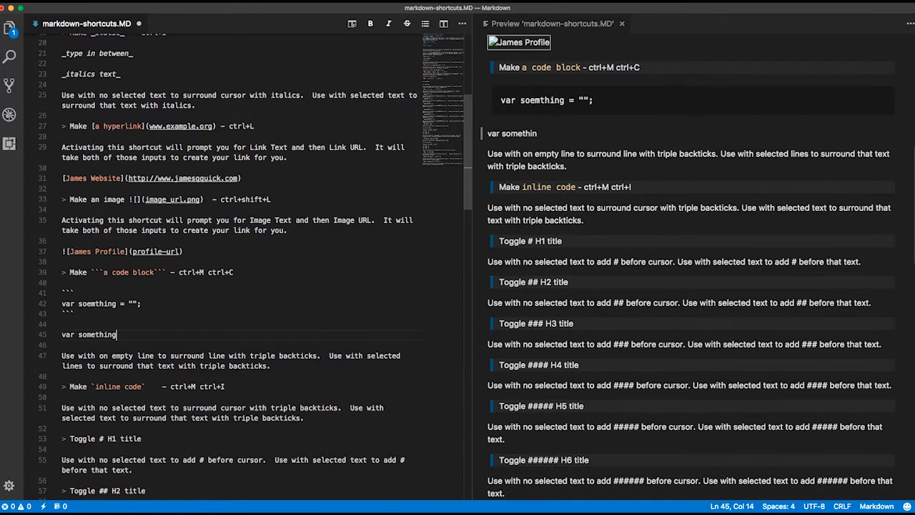
pyautogui.write('= "";')
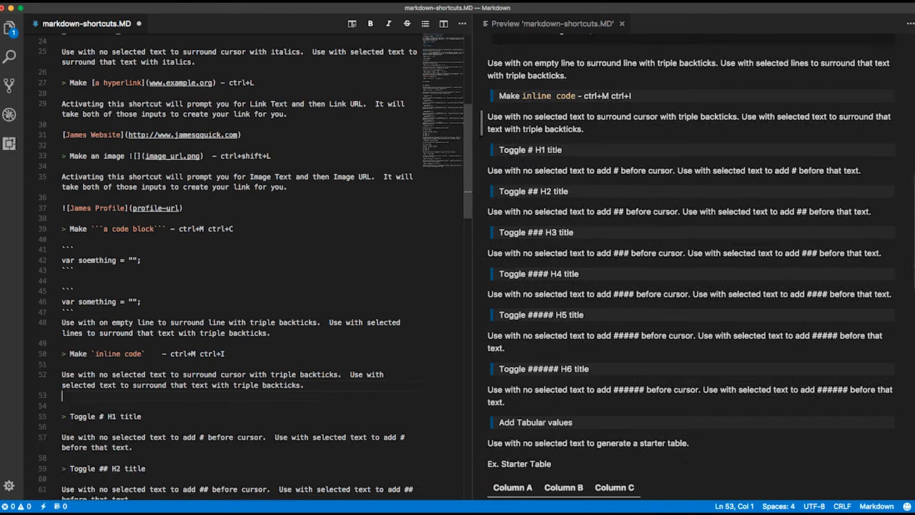
# - Write 'This is my inline code' with var something; wrapped in inline backticks
pyautogui.press('enter')
pyautogui.write('`')
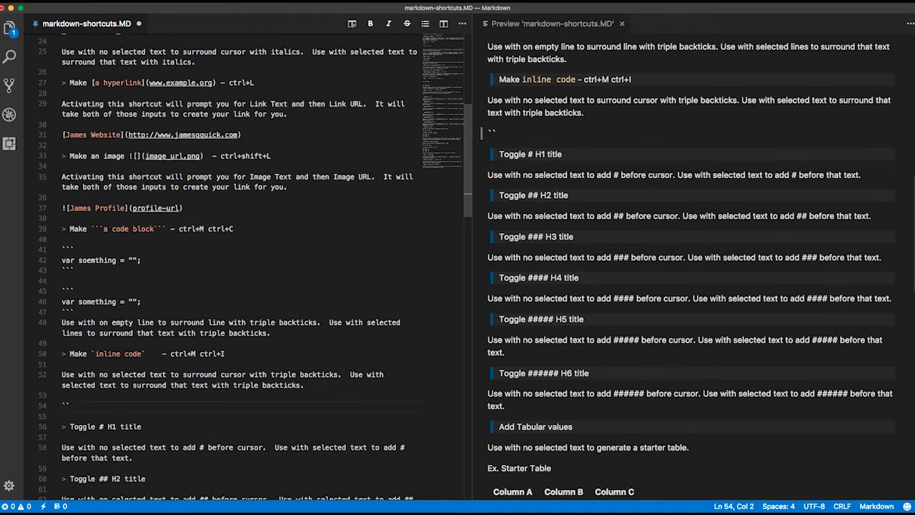
pyautogui.write('sdfsdfdsfs')
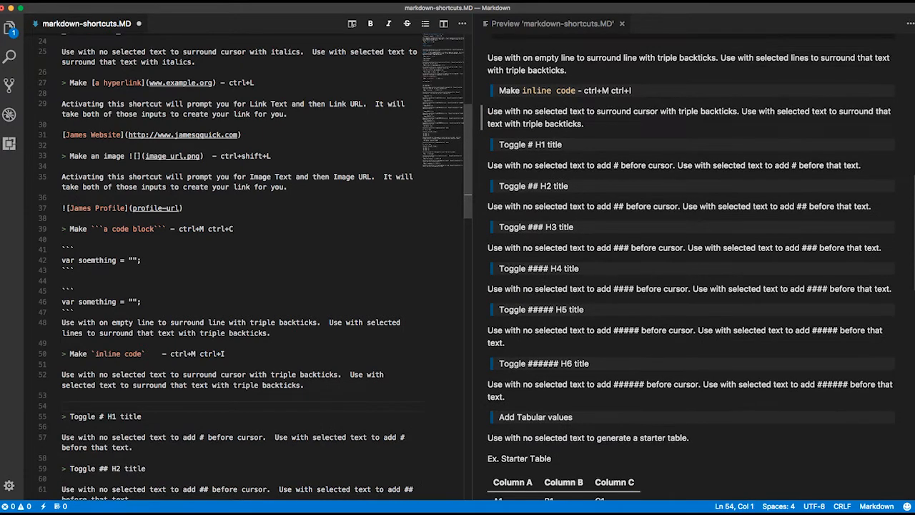
pyautogui.write('This is my inline c')
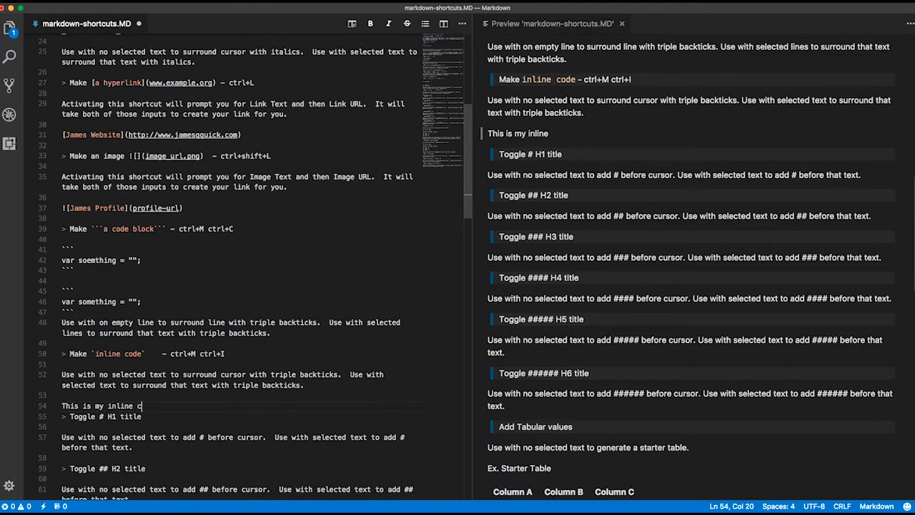
pyautogui.write('ode')
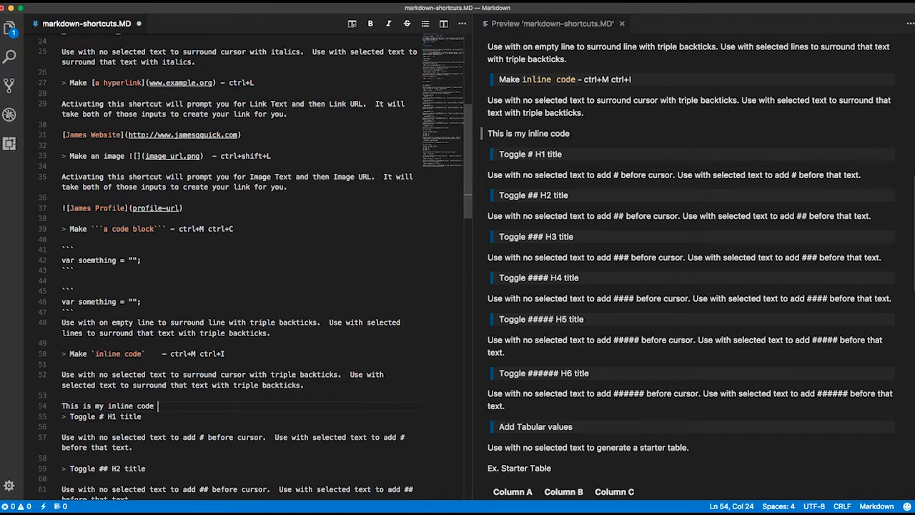
pyautogui.write('``')
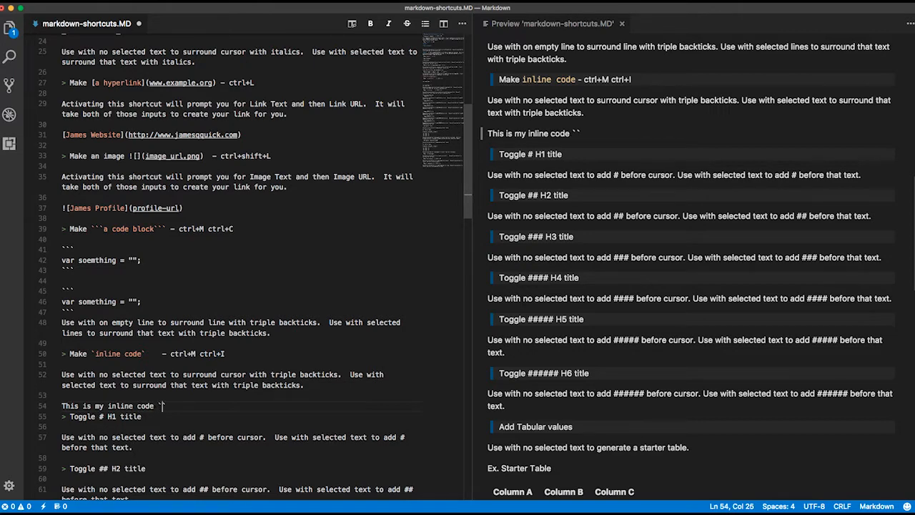
pyautogui.write('var something;')
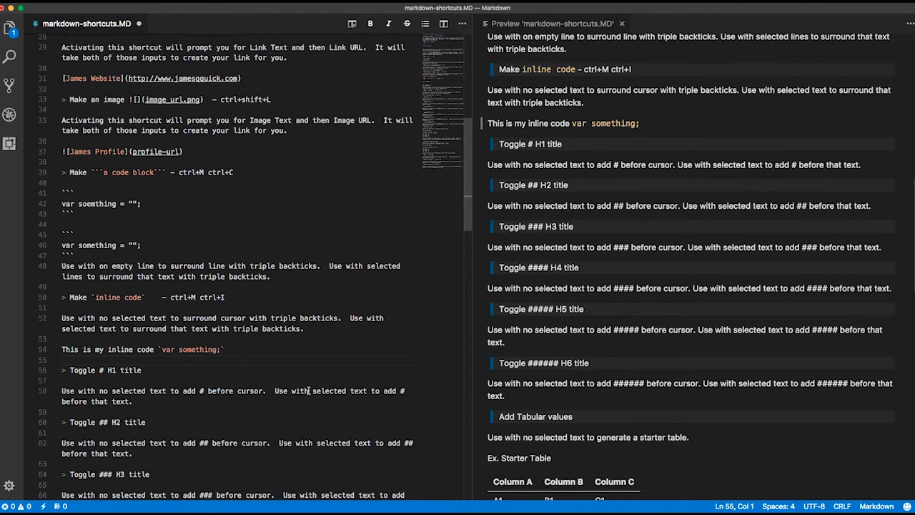
pyautogui.scroll(-3)
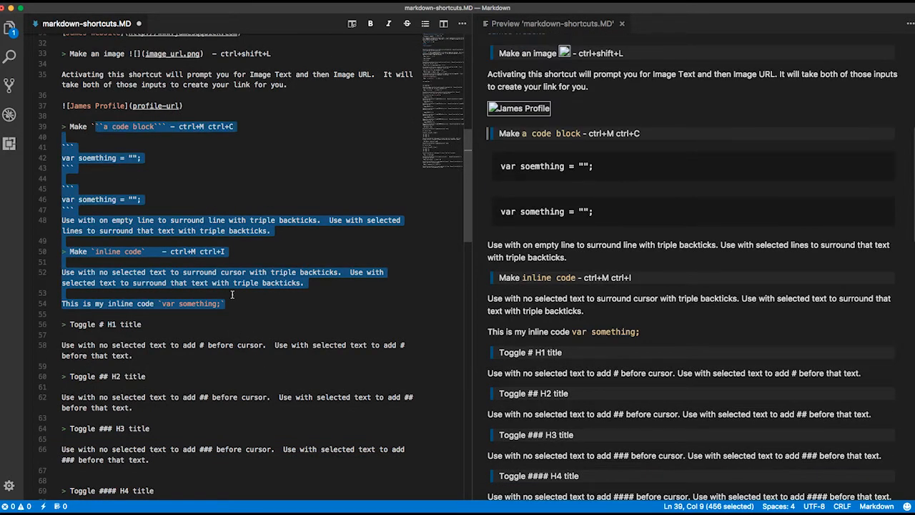
pyautogui.moveTo(241, 306)
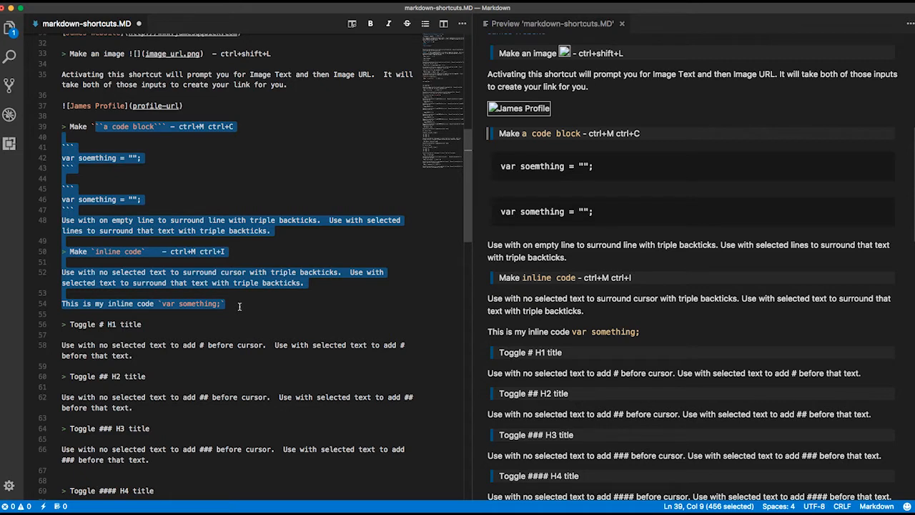
pyautogui.moveTo(211, 309)
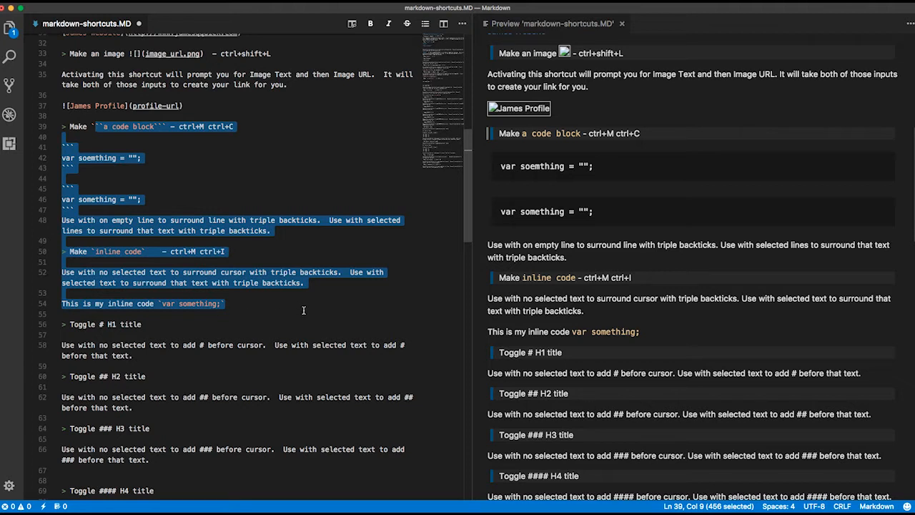
pyautogui.moveTo(281, 306)
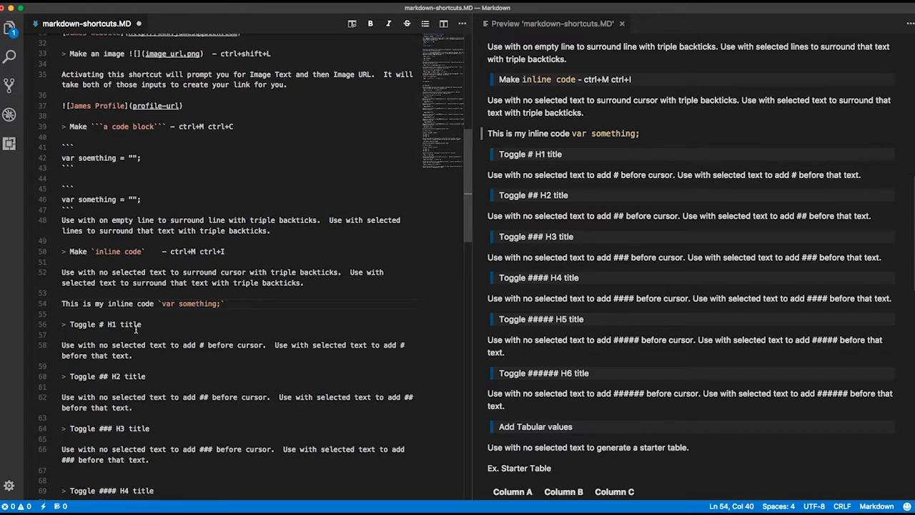
pyautogui.scroll(-3)
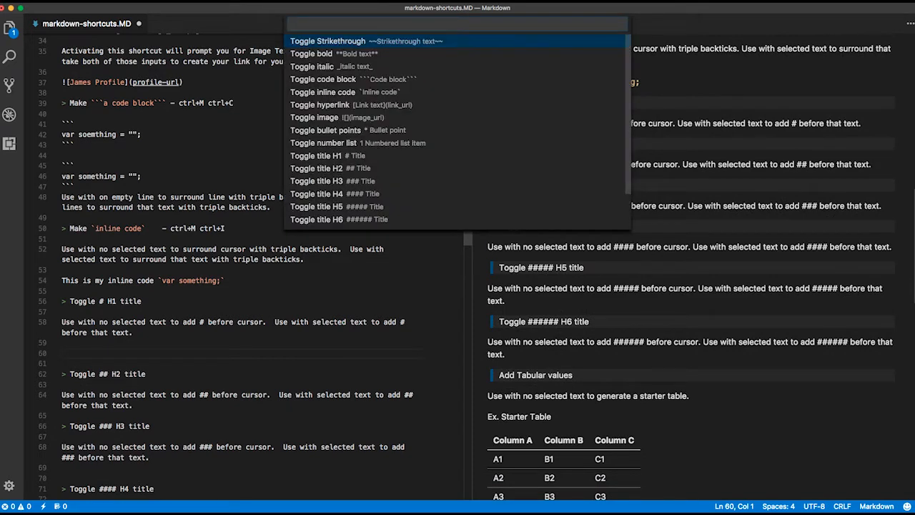
pyautogui.moveTo(458, 154)
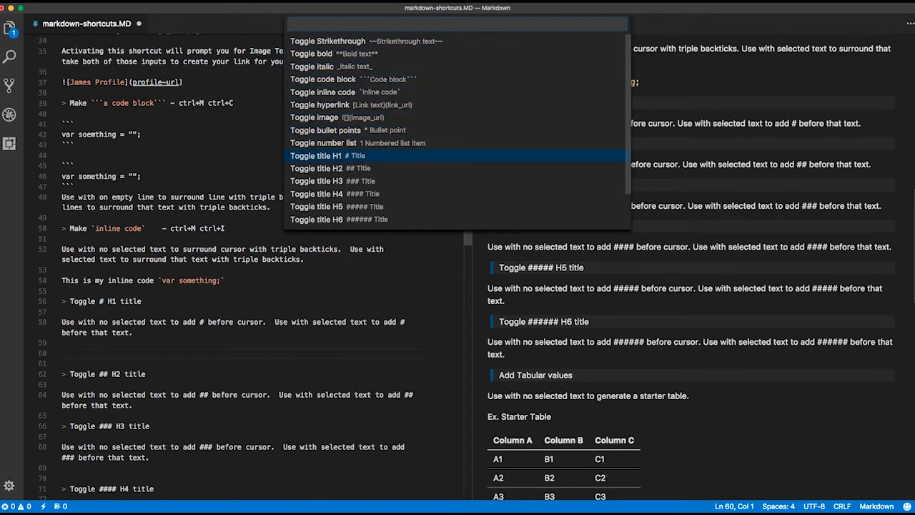
# - Add a level-one heading 'Header 1 and soem text' via the Toggle title H1 command
pyautogui.click(314, 154)
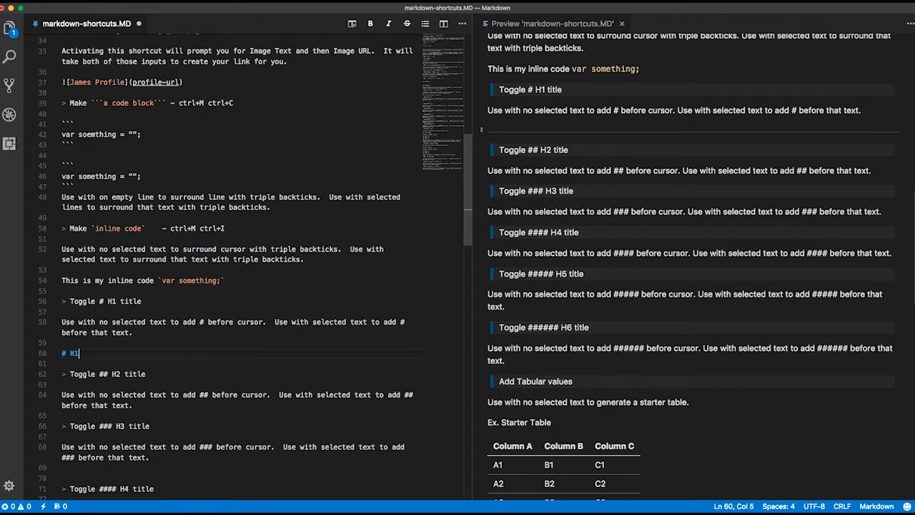
pyautogui.write('Header')
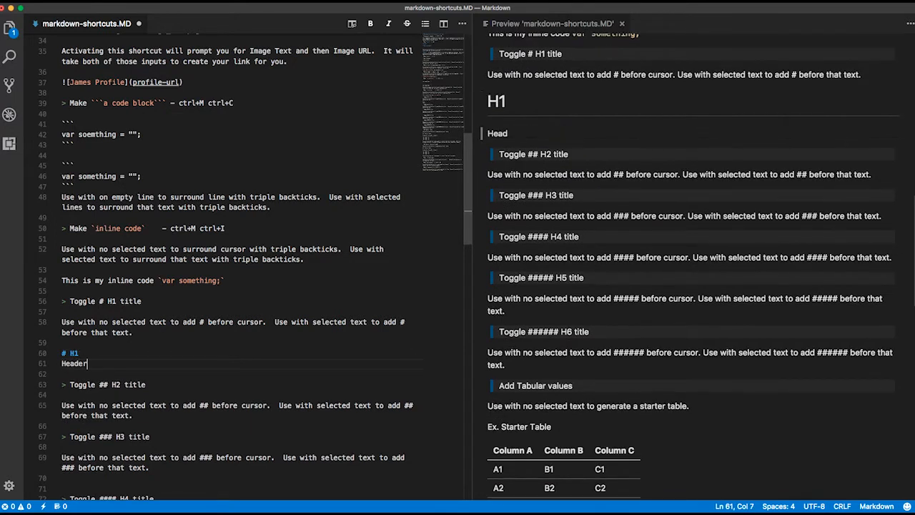
pyautogui.write('1')
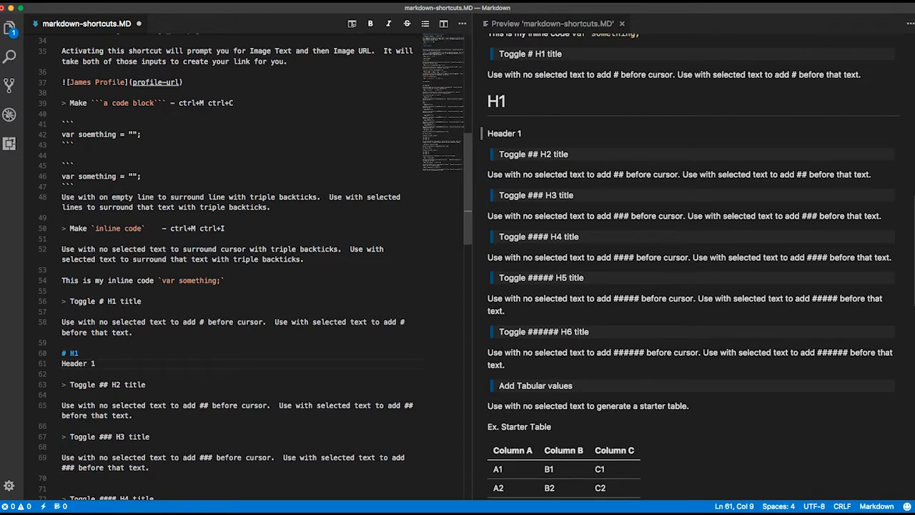
pyautogui.write('and soem text')
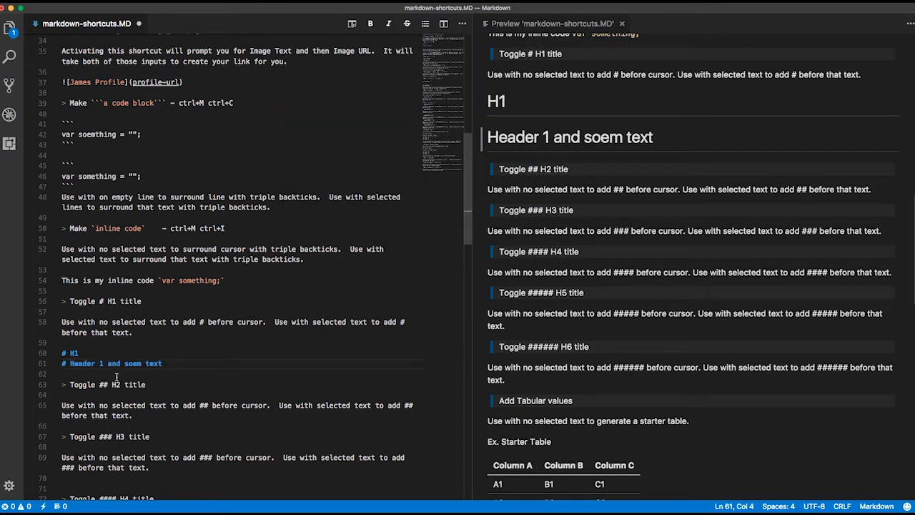
pyautogui.scroll(-3)
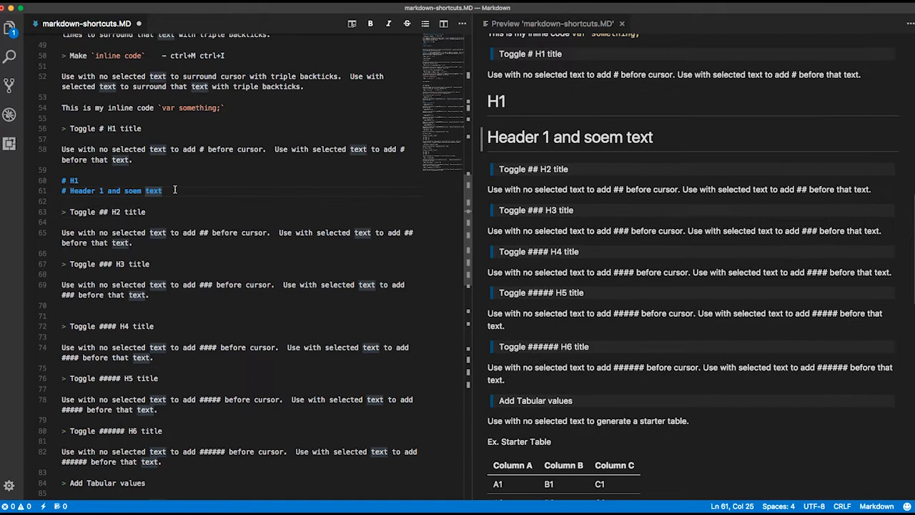
# - Add manual '# H1' and '## H2' heading lines below the H1 examples
pyautogui.write('# H1')
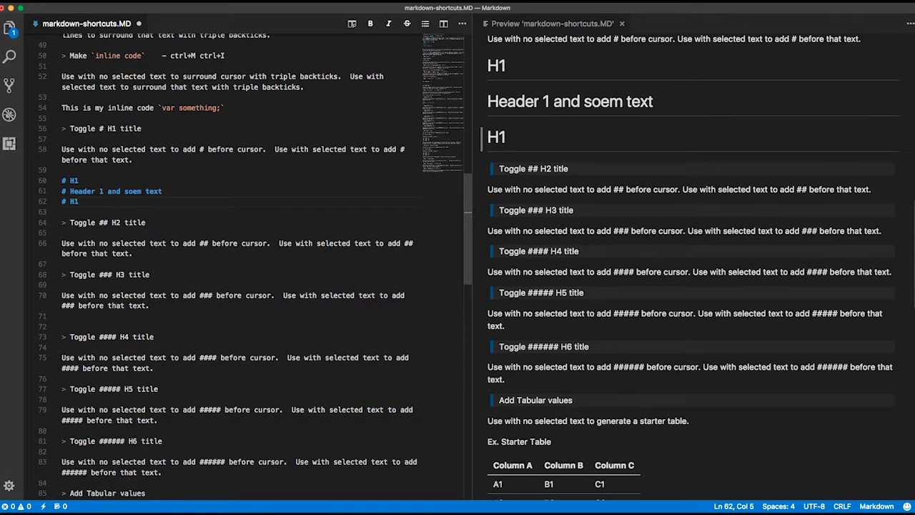
pyautogui.write('## H2')
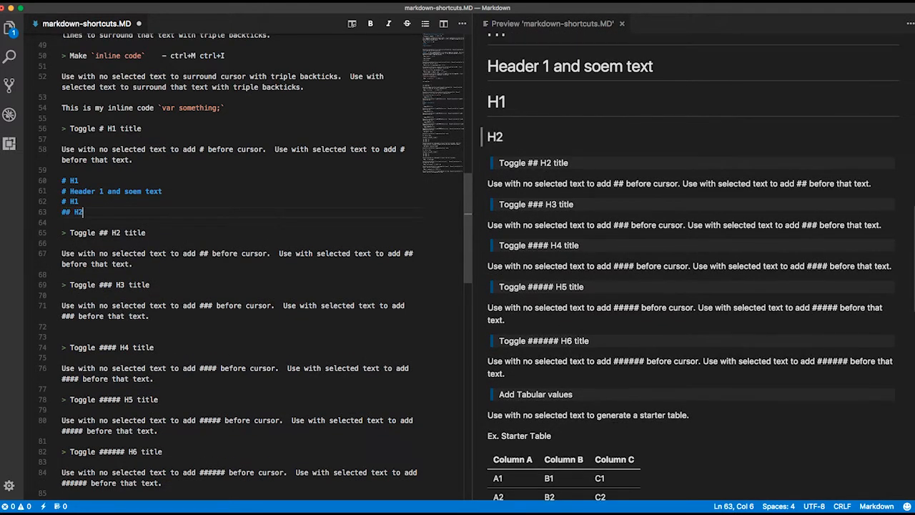
pyautogui.moveTo(203, 195)
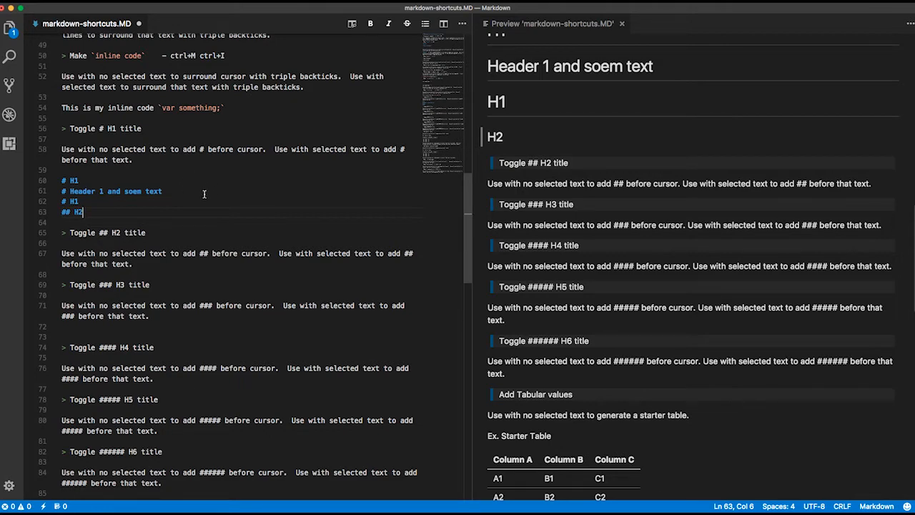
# - Insert a starter table under the tabular values entry via the Markdown Shortcuts commands
pyautogui.scroll(-3)
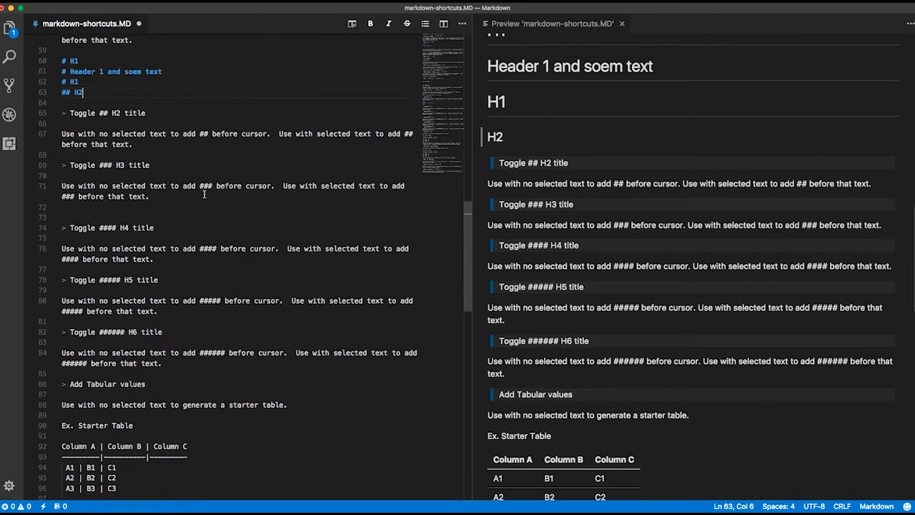
pyautogui.moveTo(181, 371)
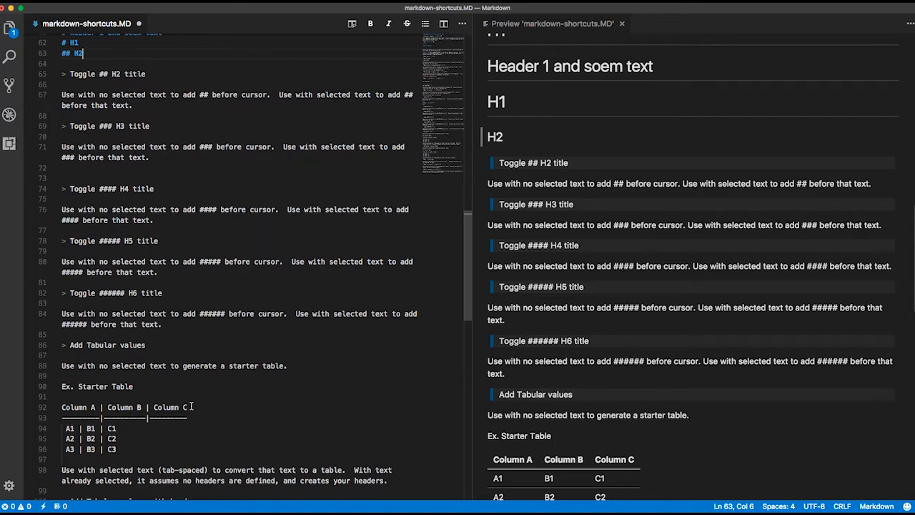
pyautogui.scroll(-3)
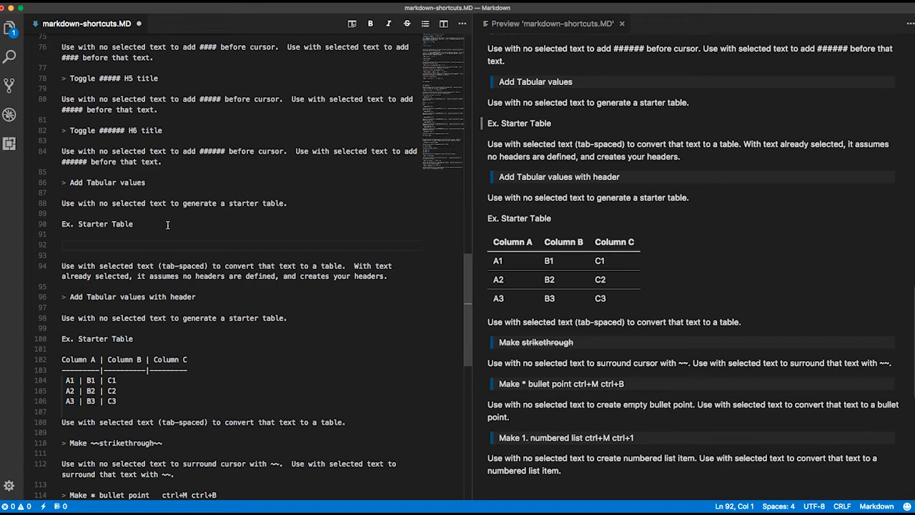
pyautogui.moveTo(148, 240)
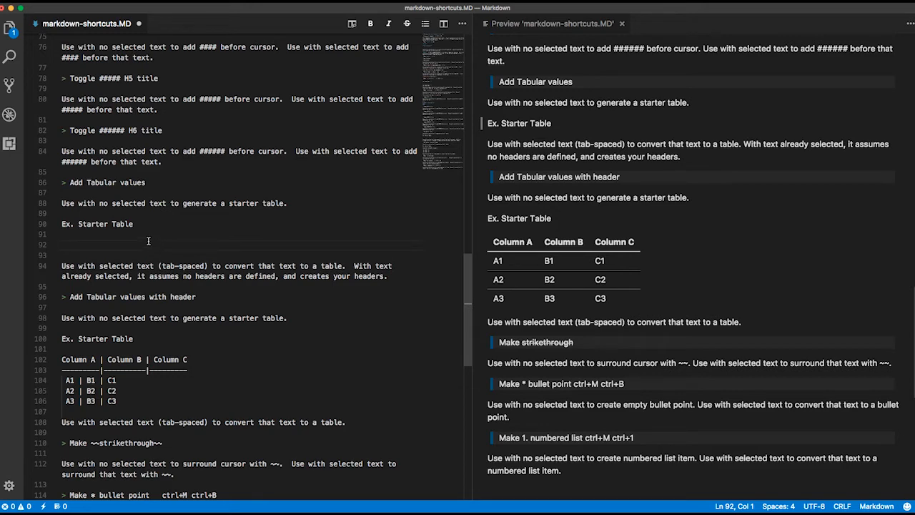
pyautogui.press('ctrl+m')
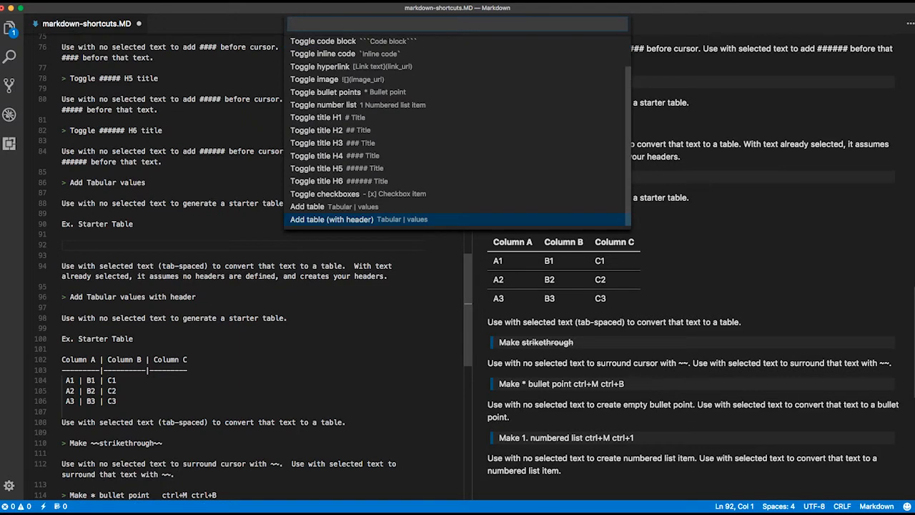
pyautogui.click(332, 218)
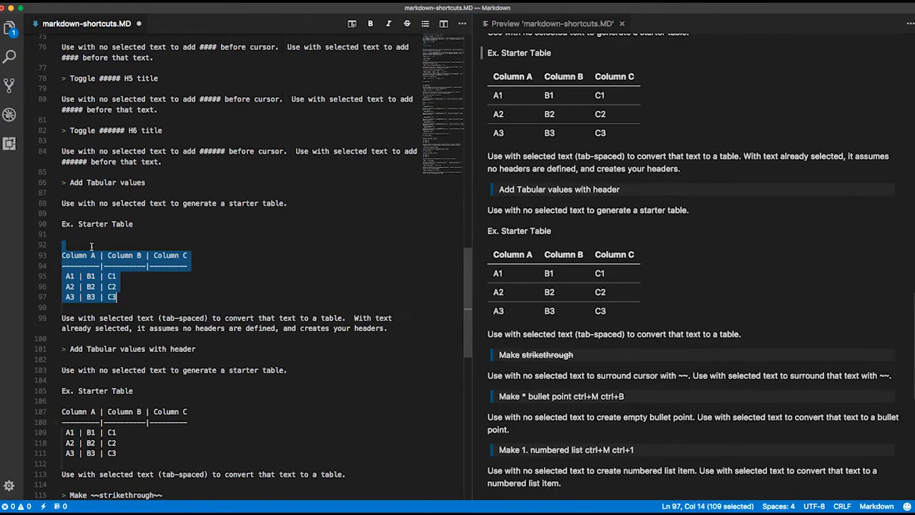
# - Rename the table's Column A and Column B headers to Item 1 and Item 2
pyautogui.click(93, 255)
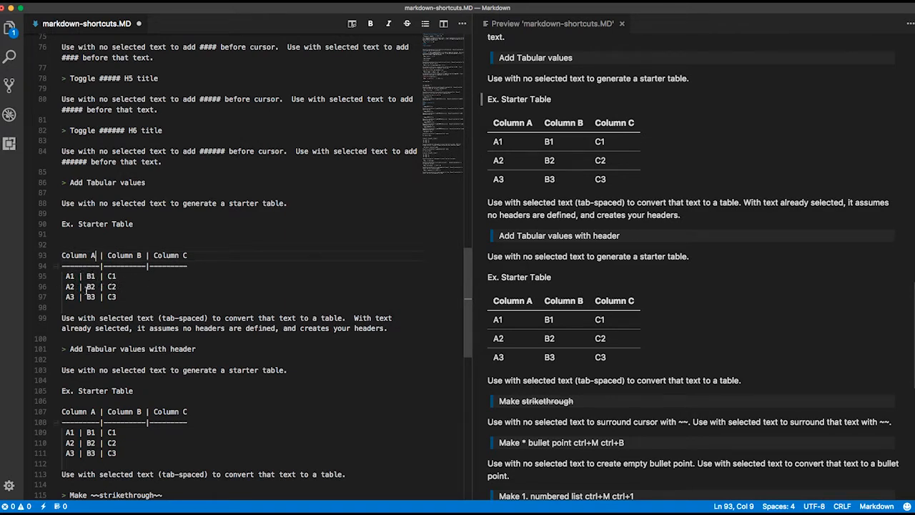
pyautogui.press('BackSpace')
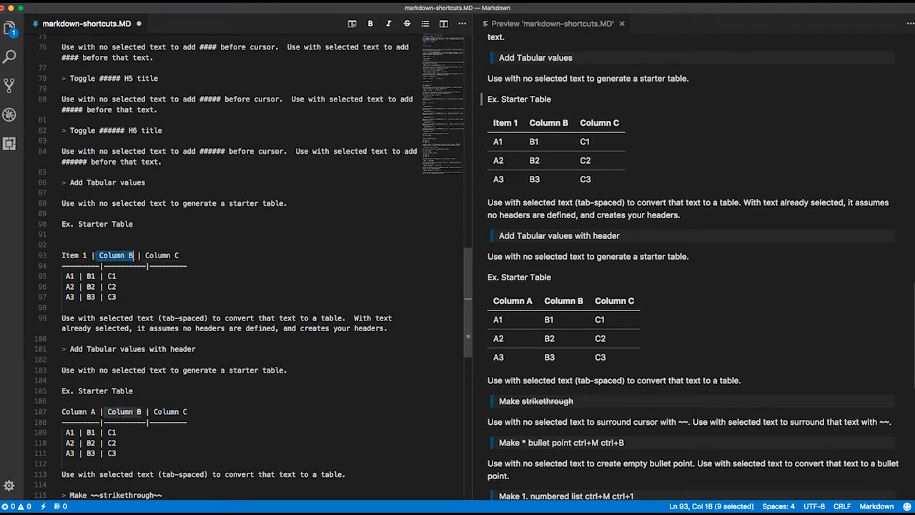
pyautogui.write('Item 2')
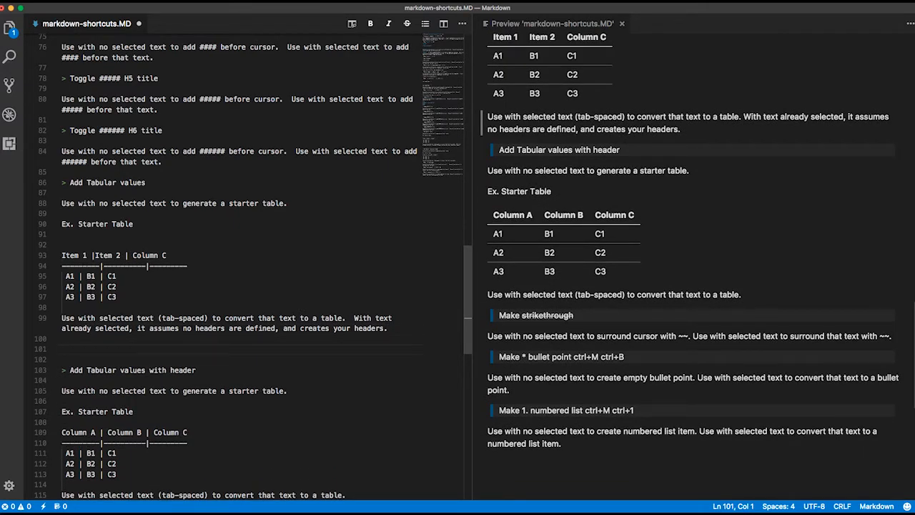
# - Write a tab-spaced Item 1–3 header line and a matching 'row 1 item' values row
pyautogui.write('Item 1  Item 2  Item 3')
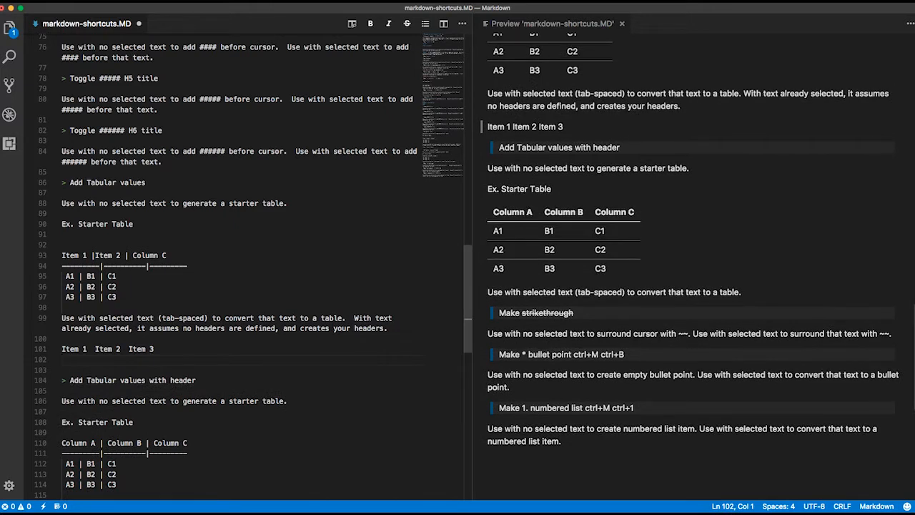
pyautogui.write('row 1 item 1')
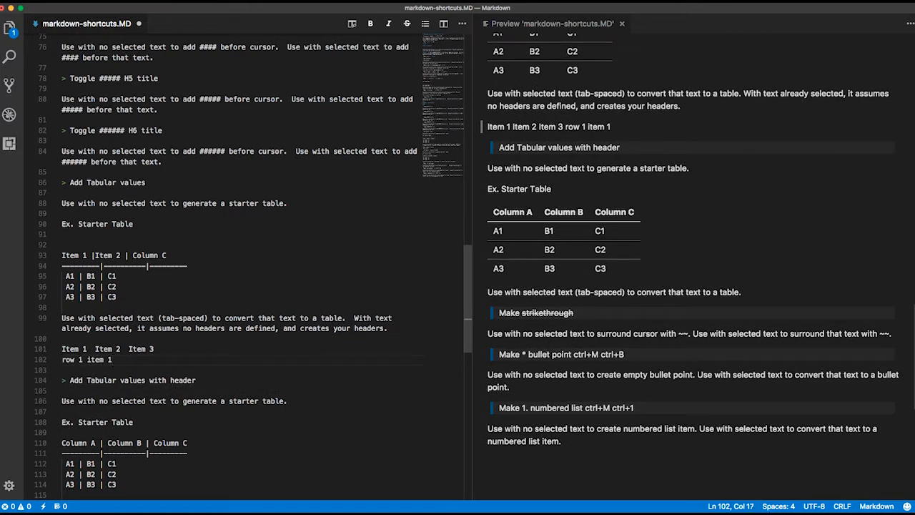
pyautogui.write('row 1 iem 2')
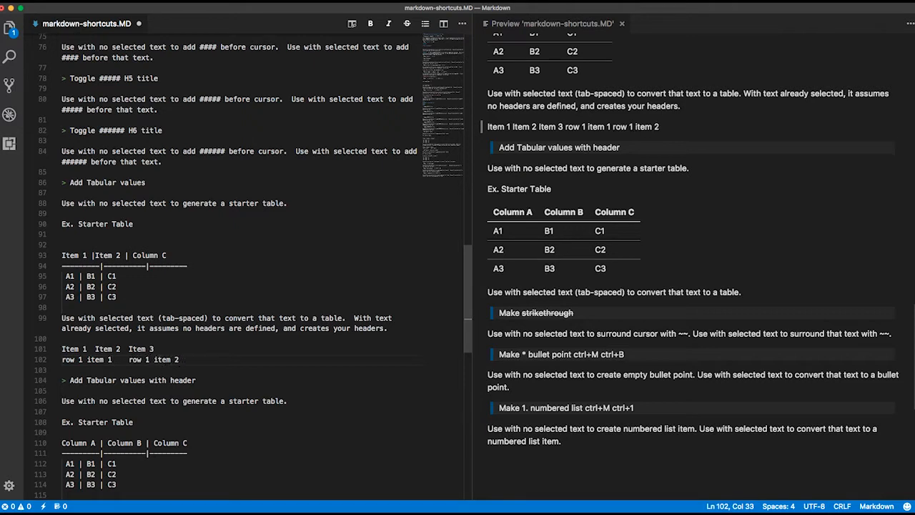
pyautogui.write('row 1 item')
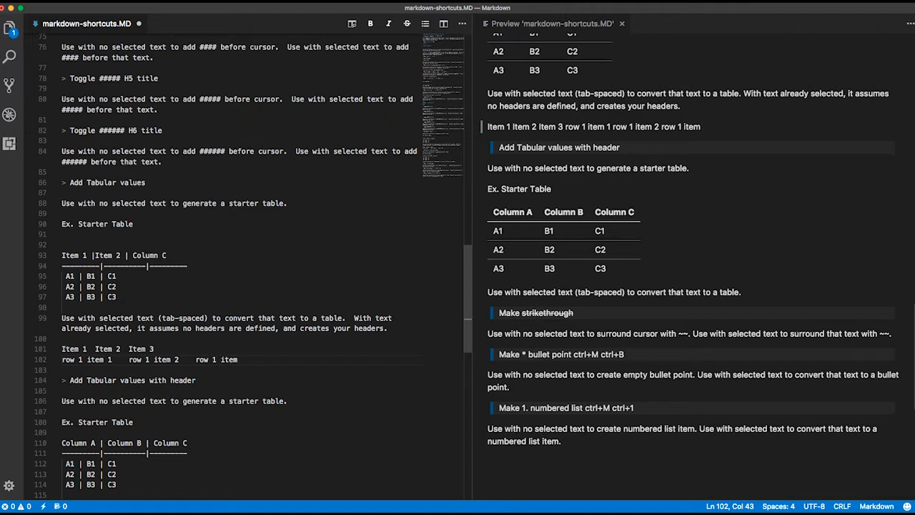
pyautogui.write('3')
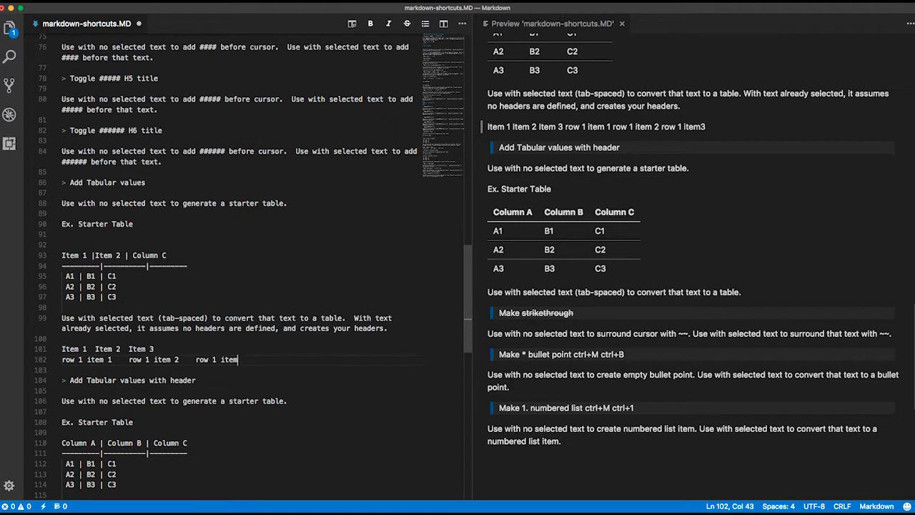
pyautogui.write('3')
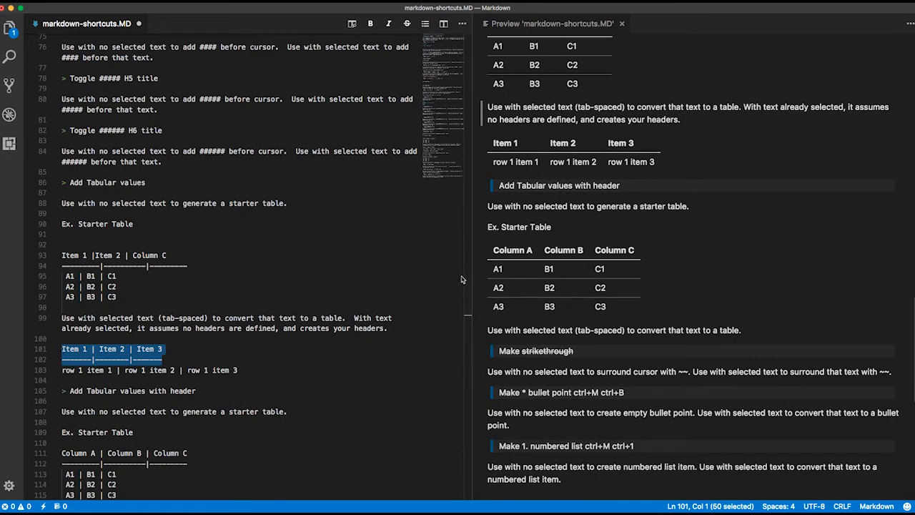
# - Convert the rows with Add Tabular values, undo the conversion, and select text for strikethrough
pyautogui.scroll(-3)
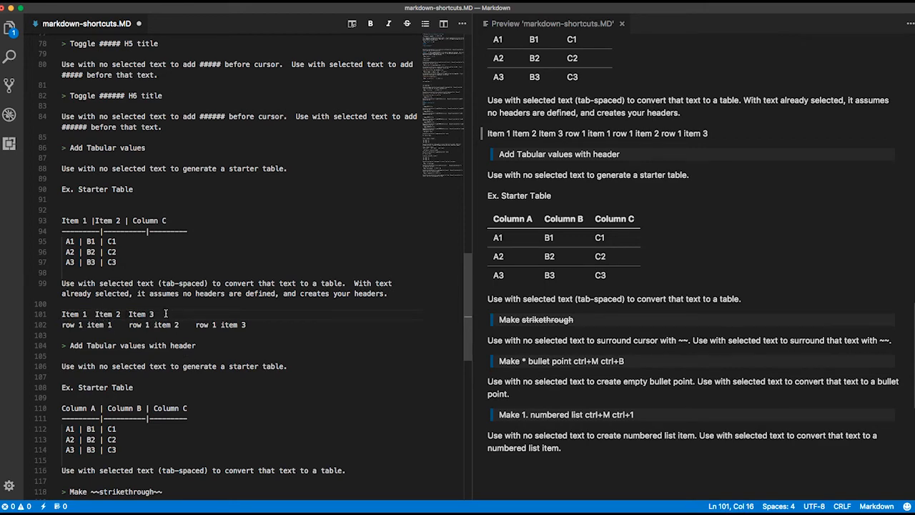
pyautogui.press('Enter')
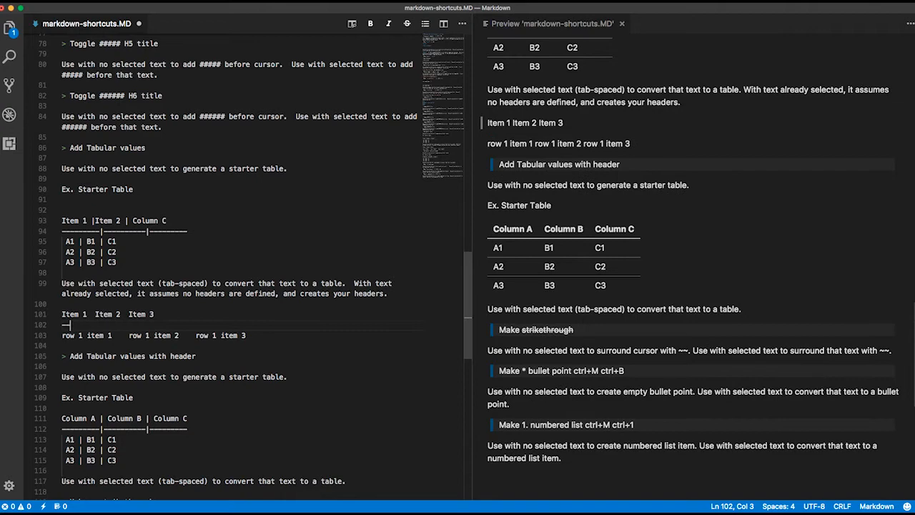
pyautogui.scroll(-3)
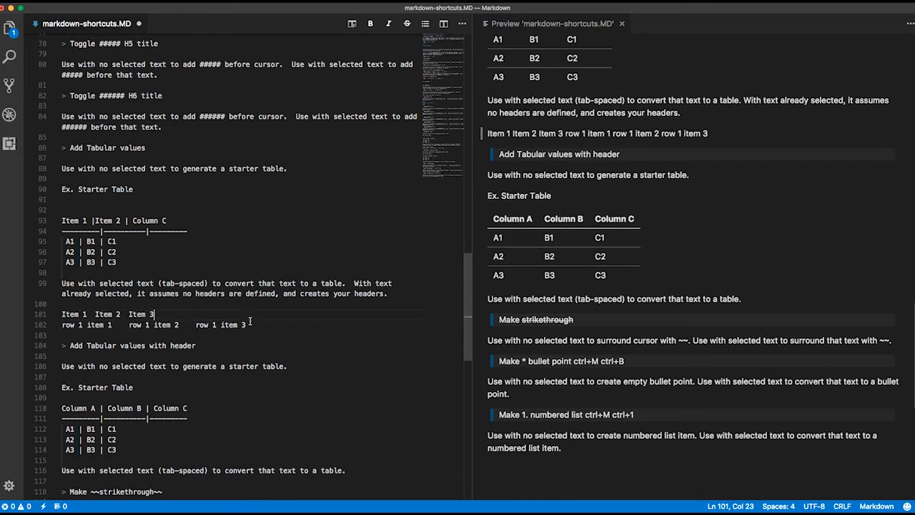
pyautogui.moveTo(152, 315); pyautogui.dragTo(61, 315)
pyautogui.write('~~this is markthroughed~~')
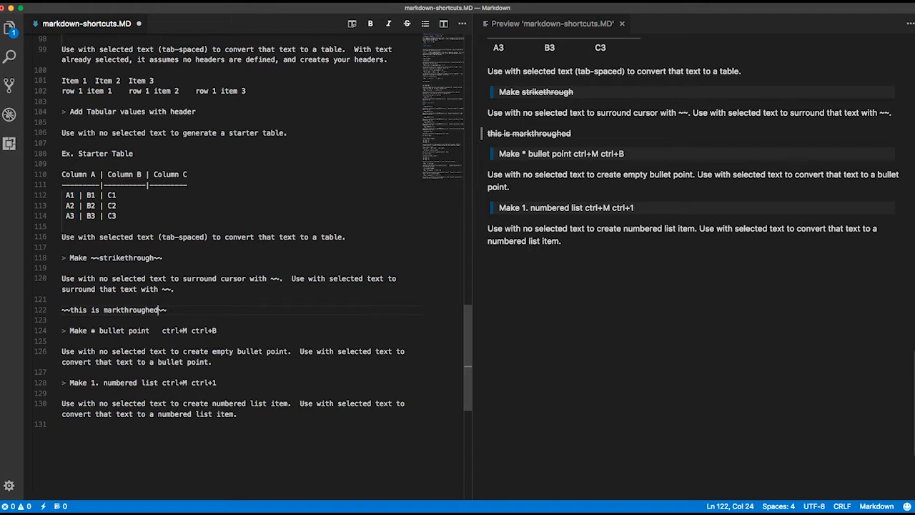
# - Add the struck-through line 'markthroughed section' under the strikethrough example
pyautogui.write('section')
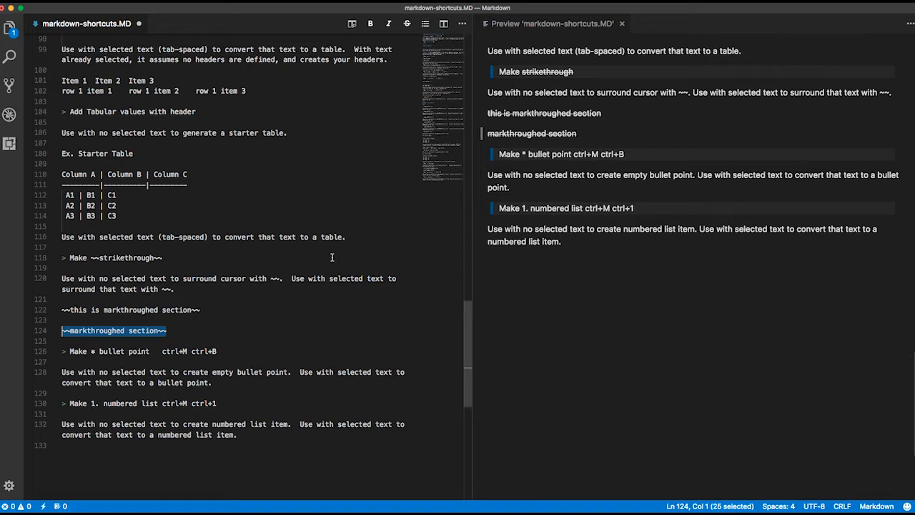
pyautogui.moveTo(206, 316)
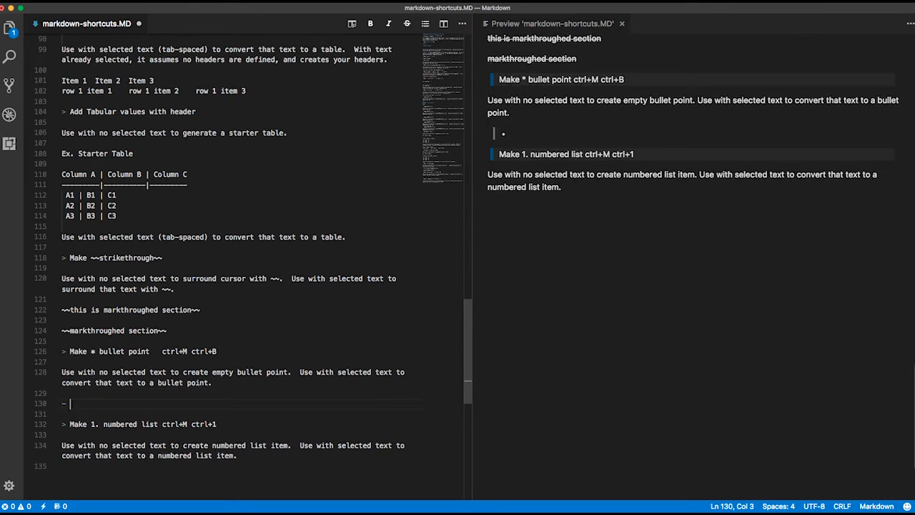
# - Enter bullet items 'item 1', 'item 2' and a long gibberish third item under the bullet example
pyautogui.write('item 1')
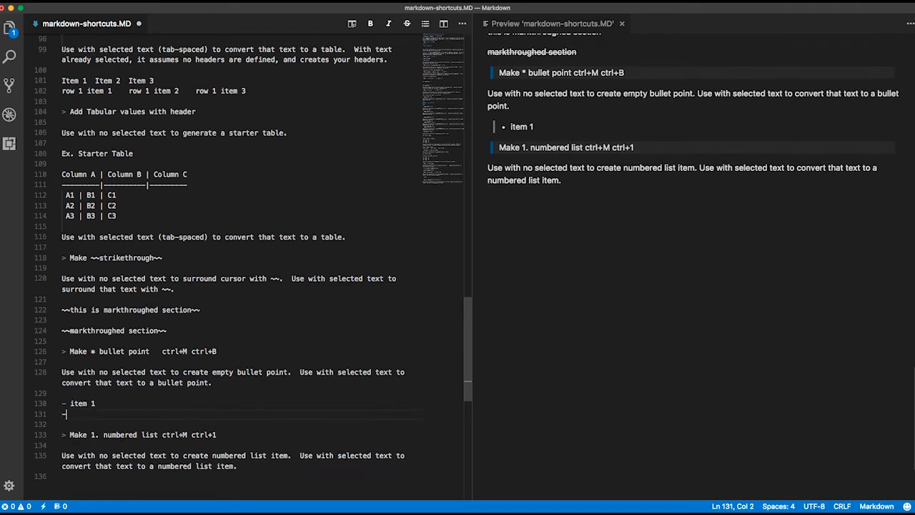
pyautogui.write('item 2')
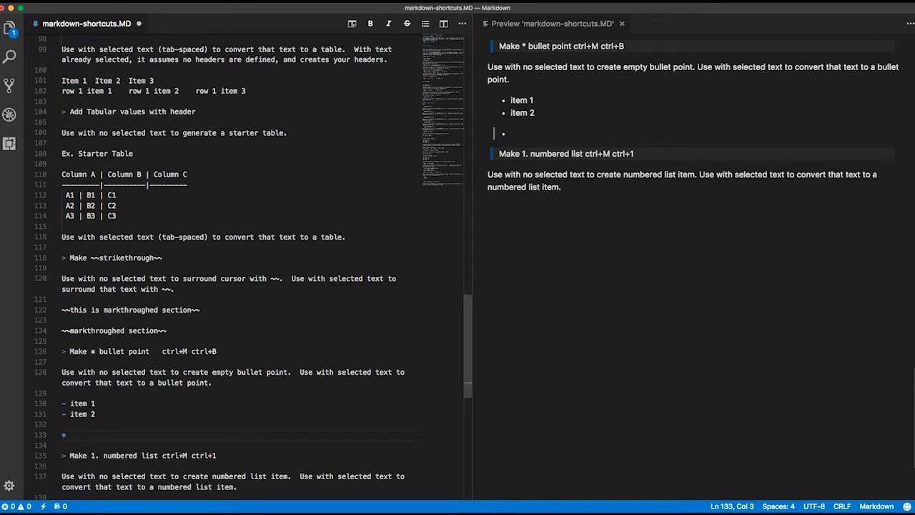
pyautogui.write('Item 2')
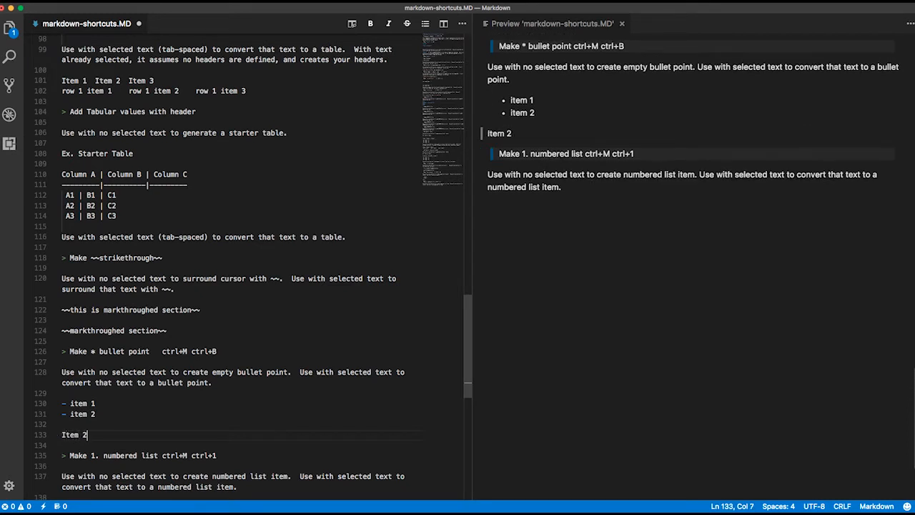
pyautogui.write('sgfdgerg')
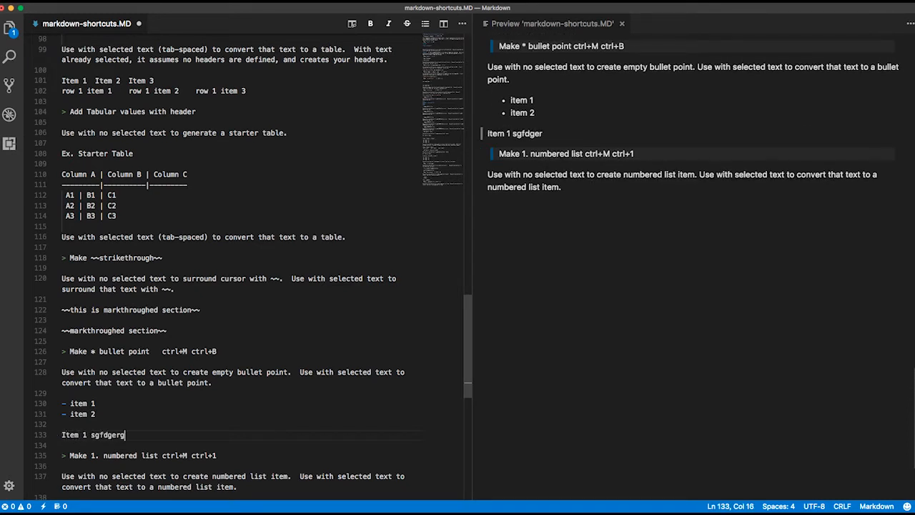
pyautogui.write('ivhdisfskfjdhsfkdhgkdfhskfhs')
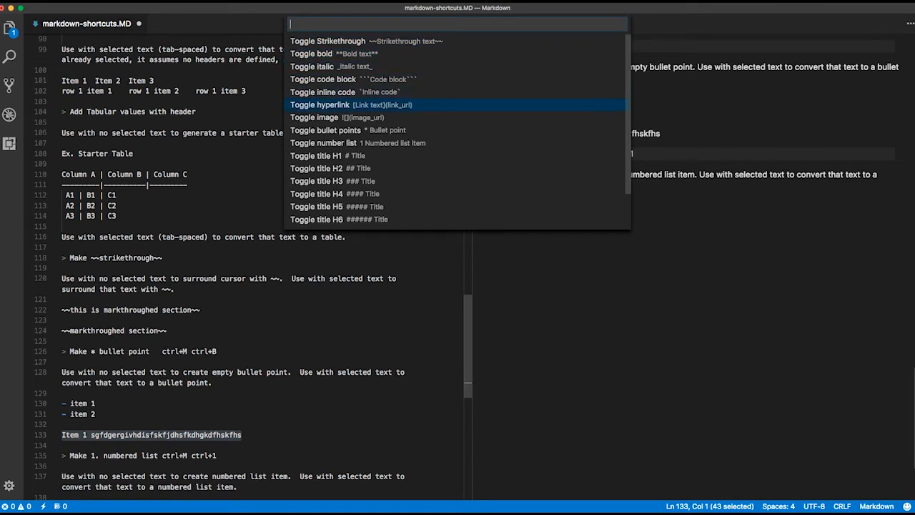
pyautogui.moveTo(248, 427)
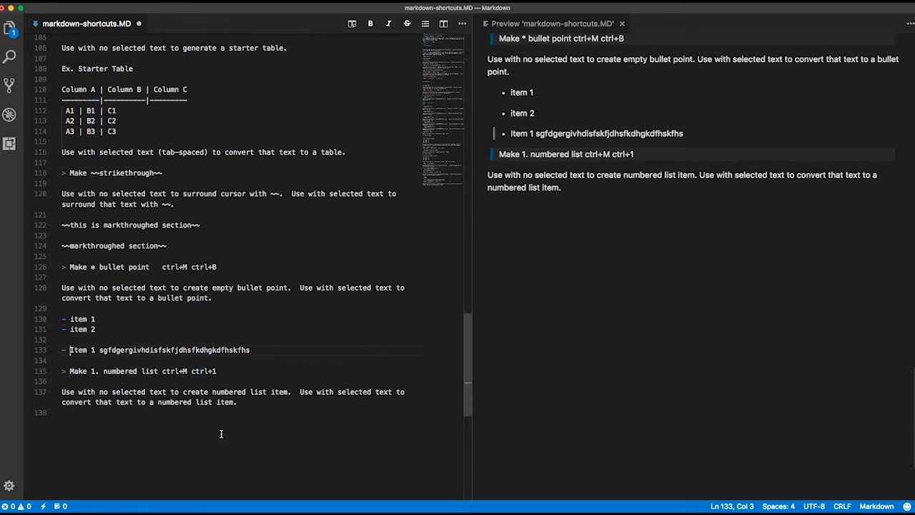
pyautogui.moveTo(254, 401)
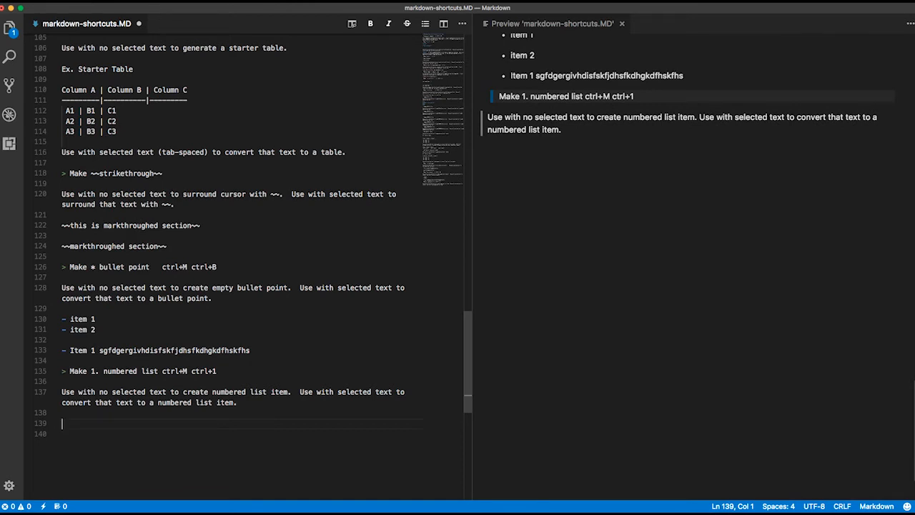
# - Start the numbered list with '1.' and enter the first item 'wewitte'
pyautogui.write('1.')
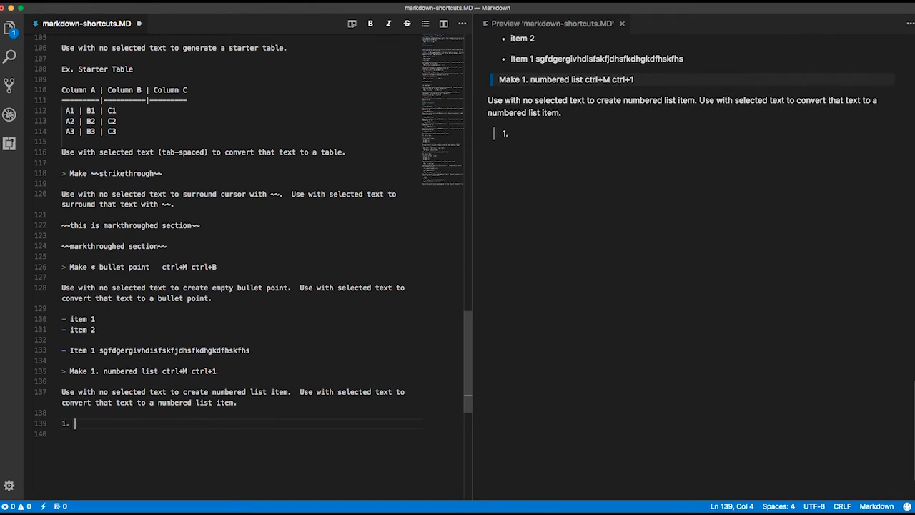
pyautogui.write('wewitte')
pyautogui.click(242, 433)
pyautogui.write('2. sdfdfdsnfdskflskfjdslfkjdflkjfsdljfdslkfjds')
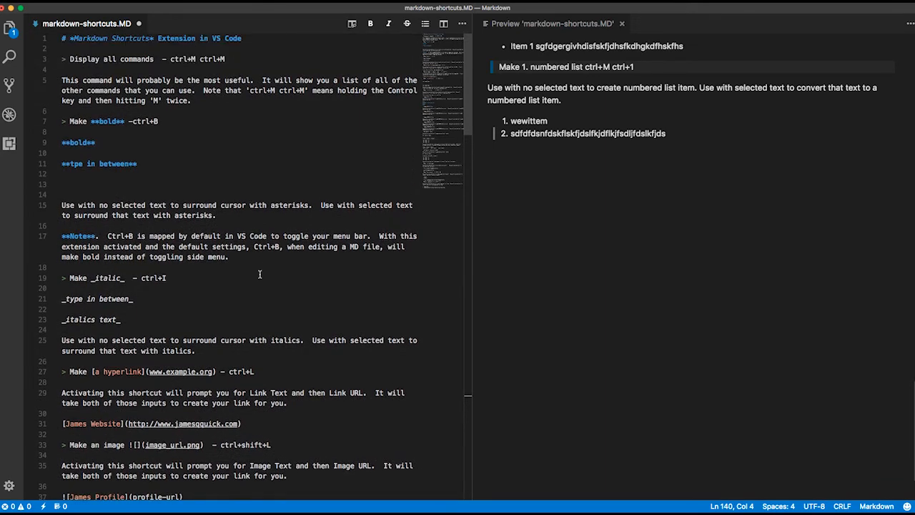
pyautogui.scroll(-3)
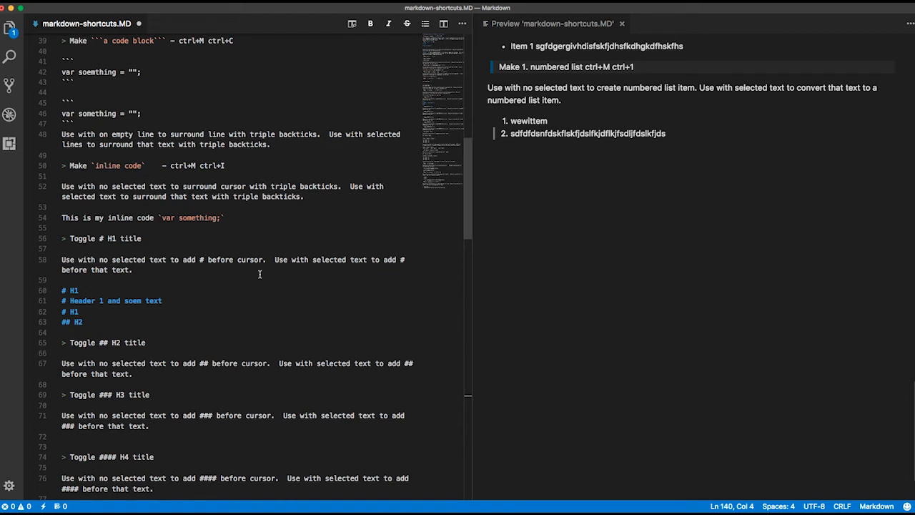
pyautogui.scroll(-3)
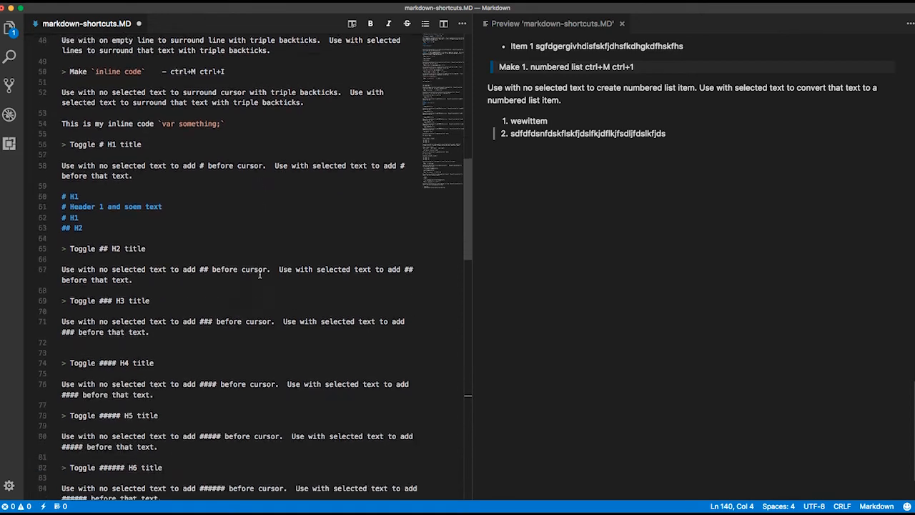
pyautogui.scroll(-3)
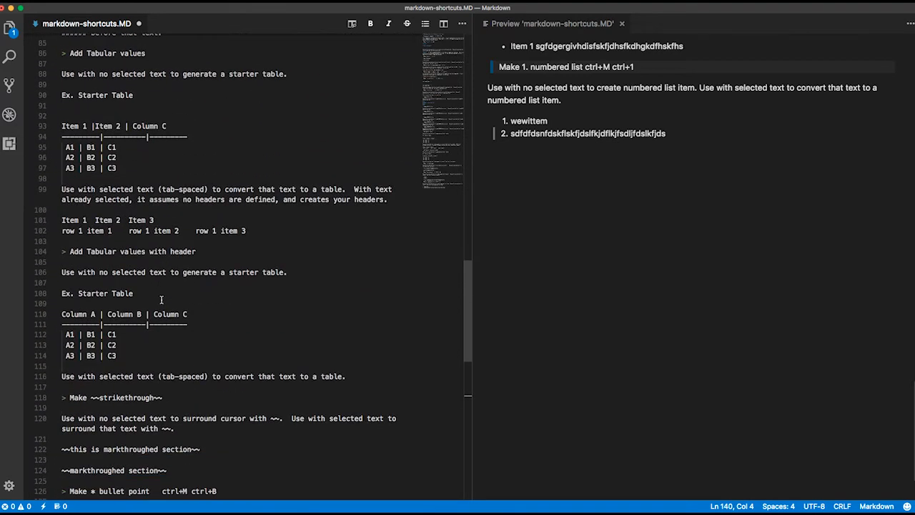
pyautogui.scroll(-3)
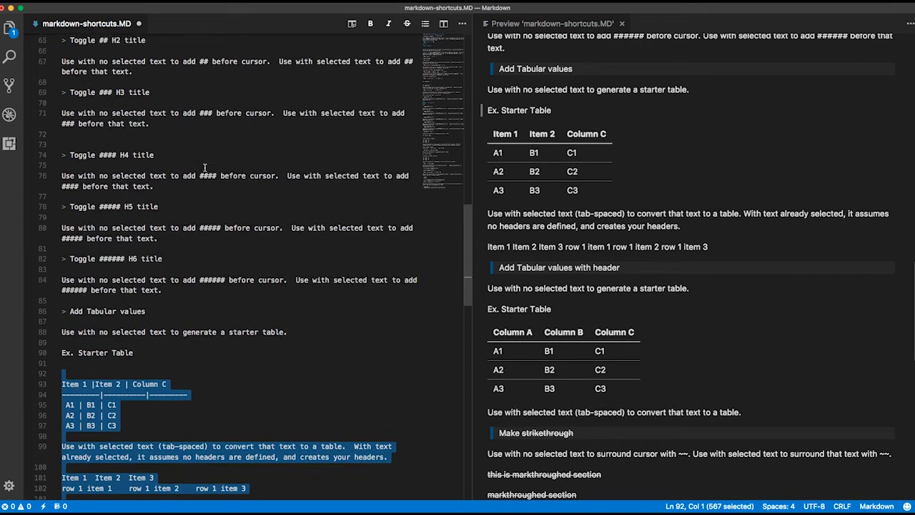
pyautogui.scroll(3)
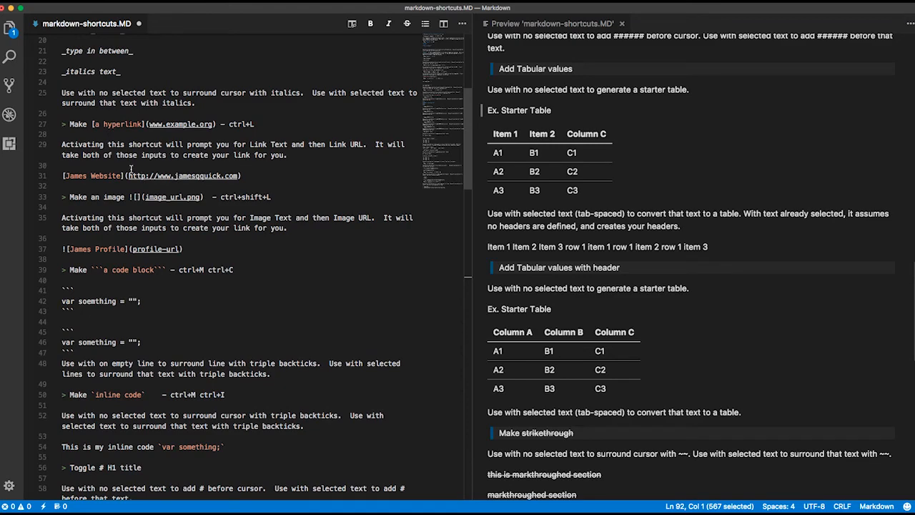
pyautogui.moveTo(211, 201)
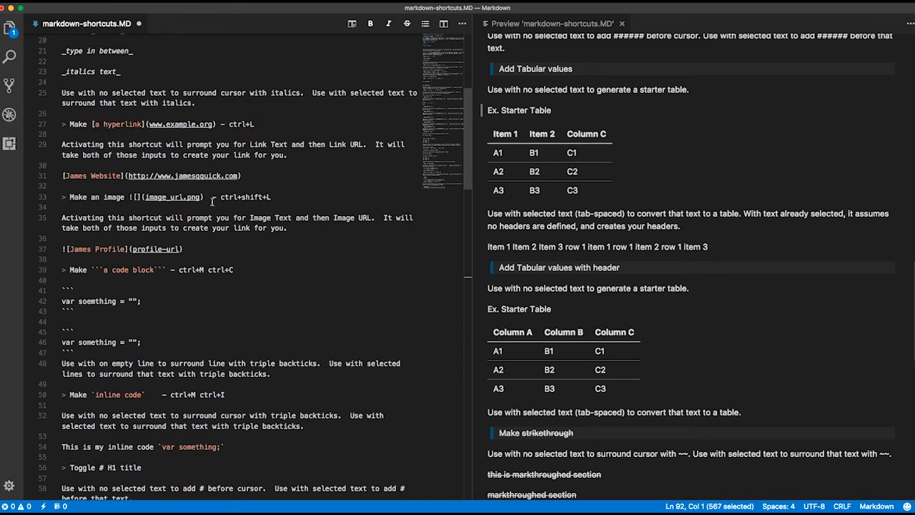